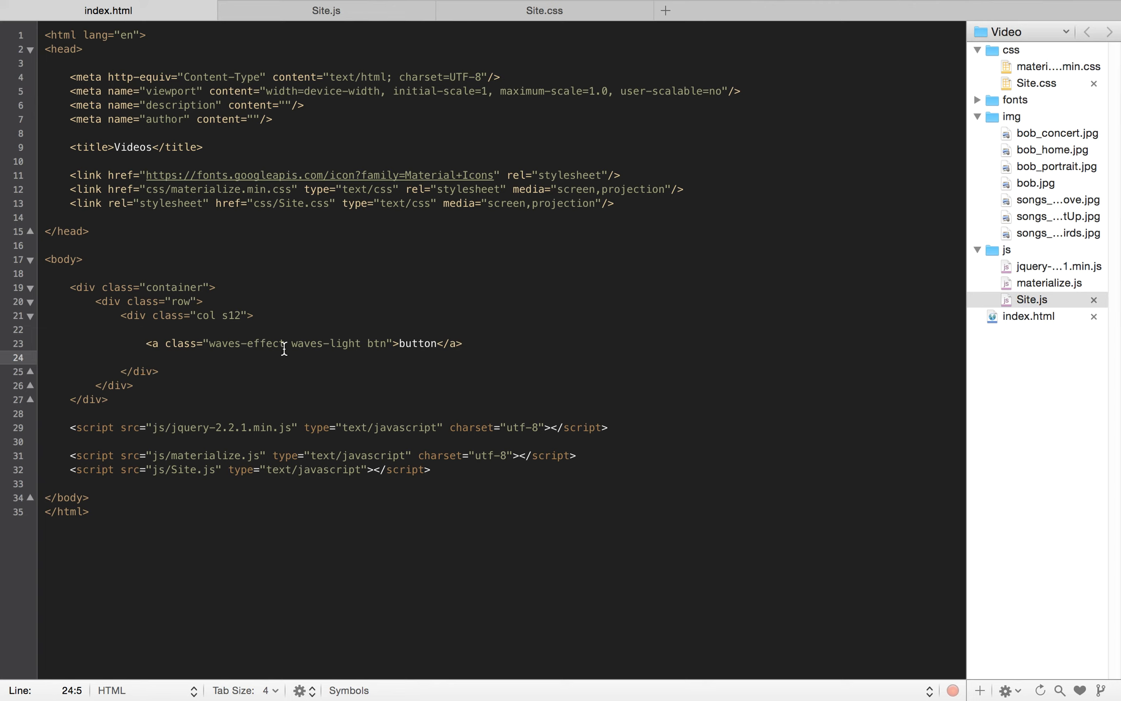
pyautogui.moveTo(394, 120)
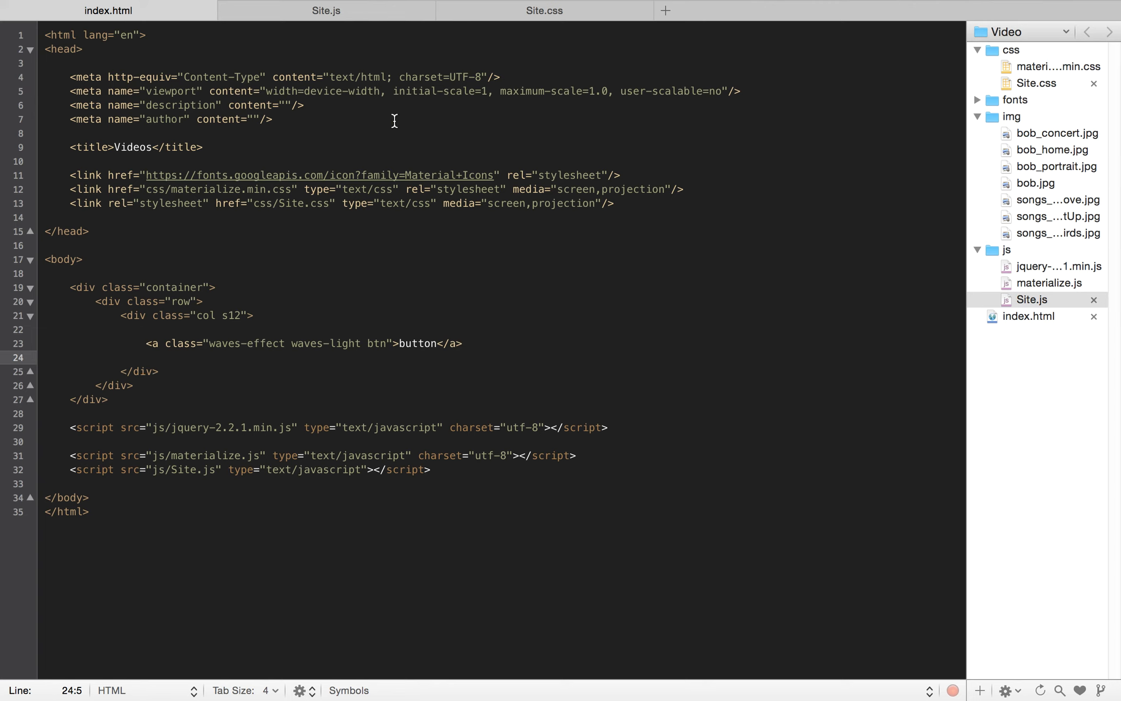
# Step: Write function myFunction() { alert("Hello"); } into Site.js
pyautogui.click(326, 9)
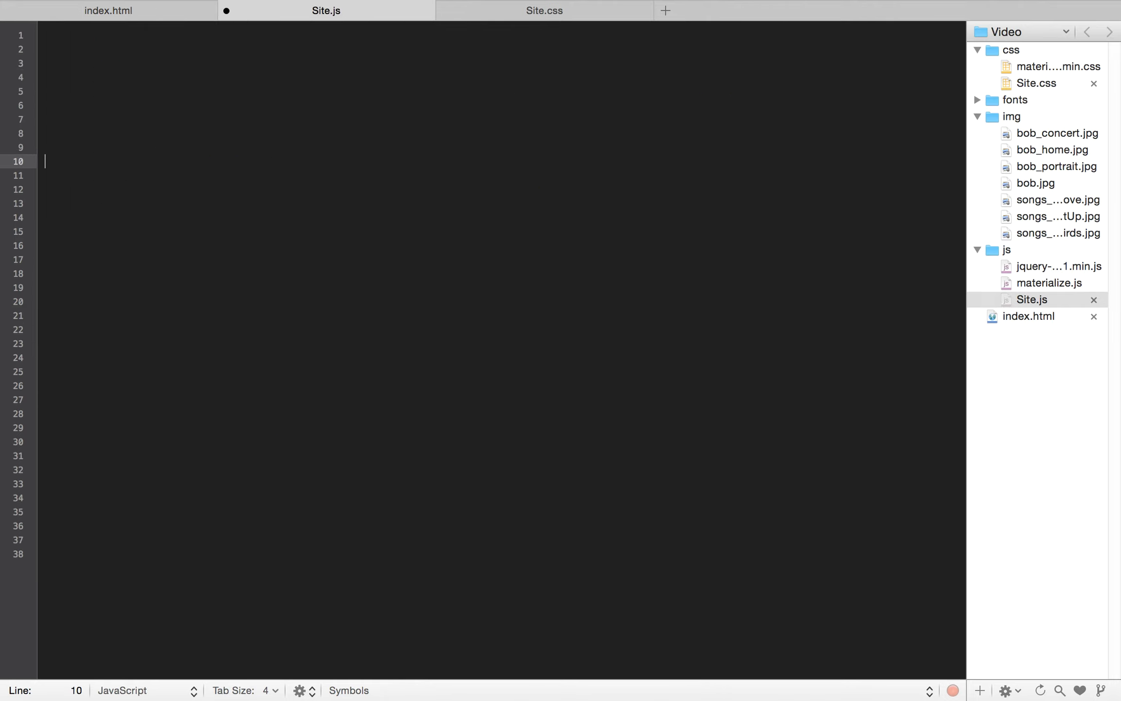
pyautogui.write('function')
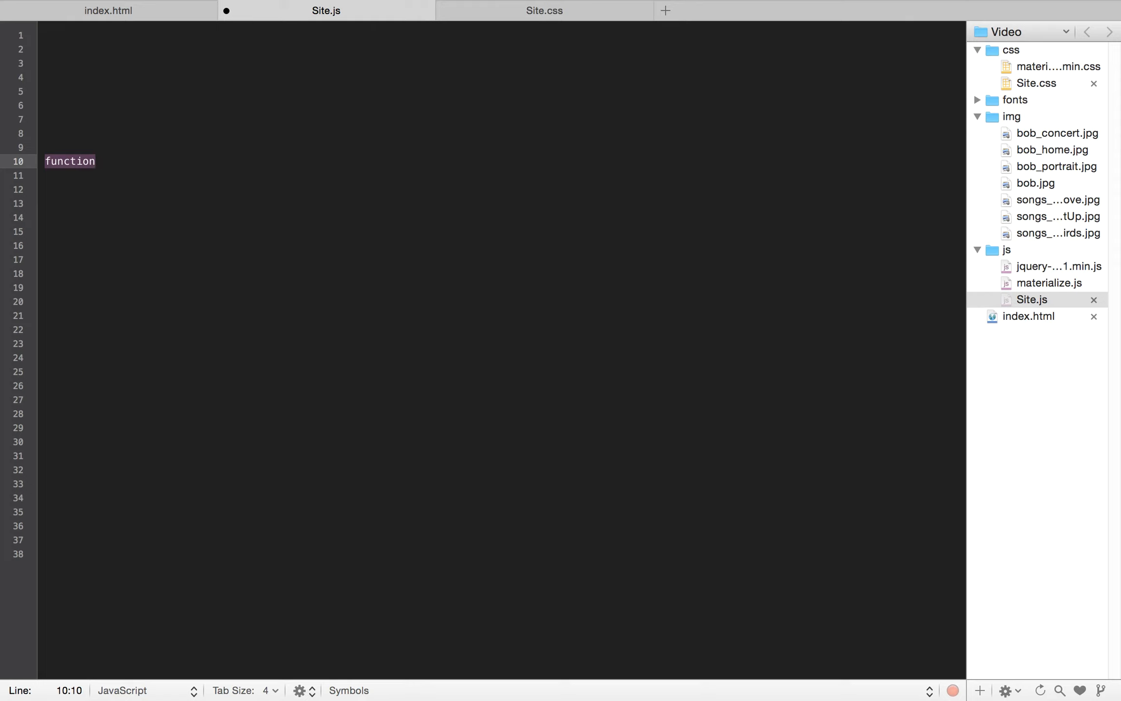
pyautogui.write('myFunc')
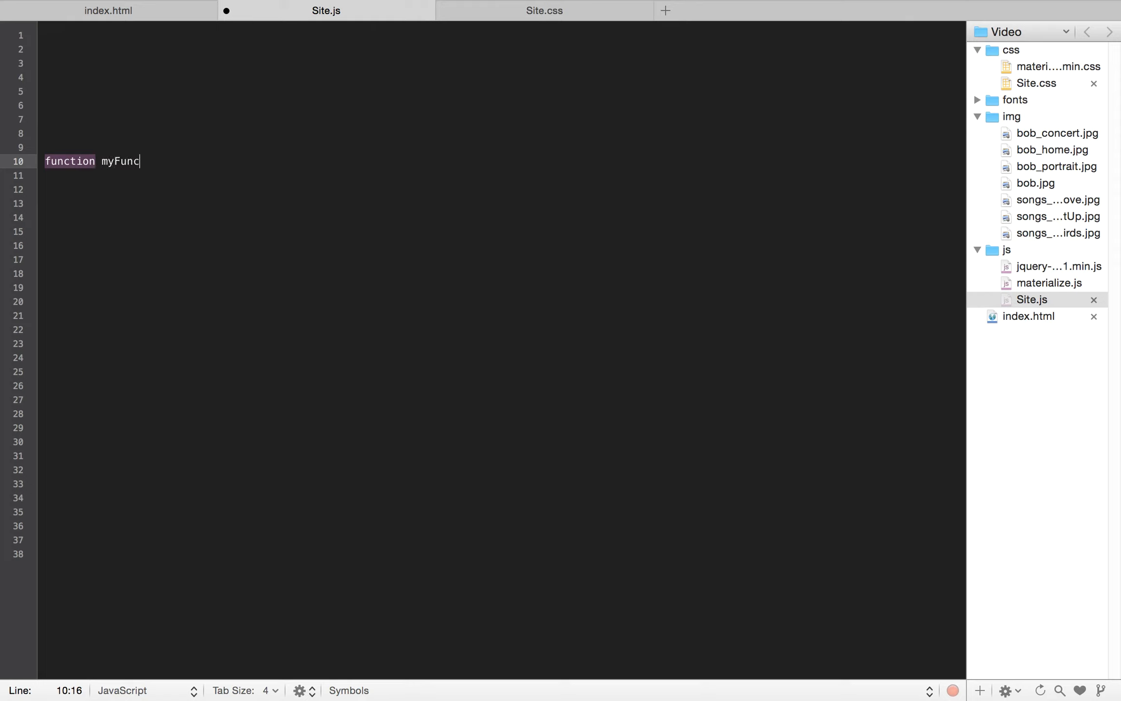
pyautogui.write('tion()')
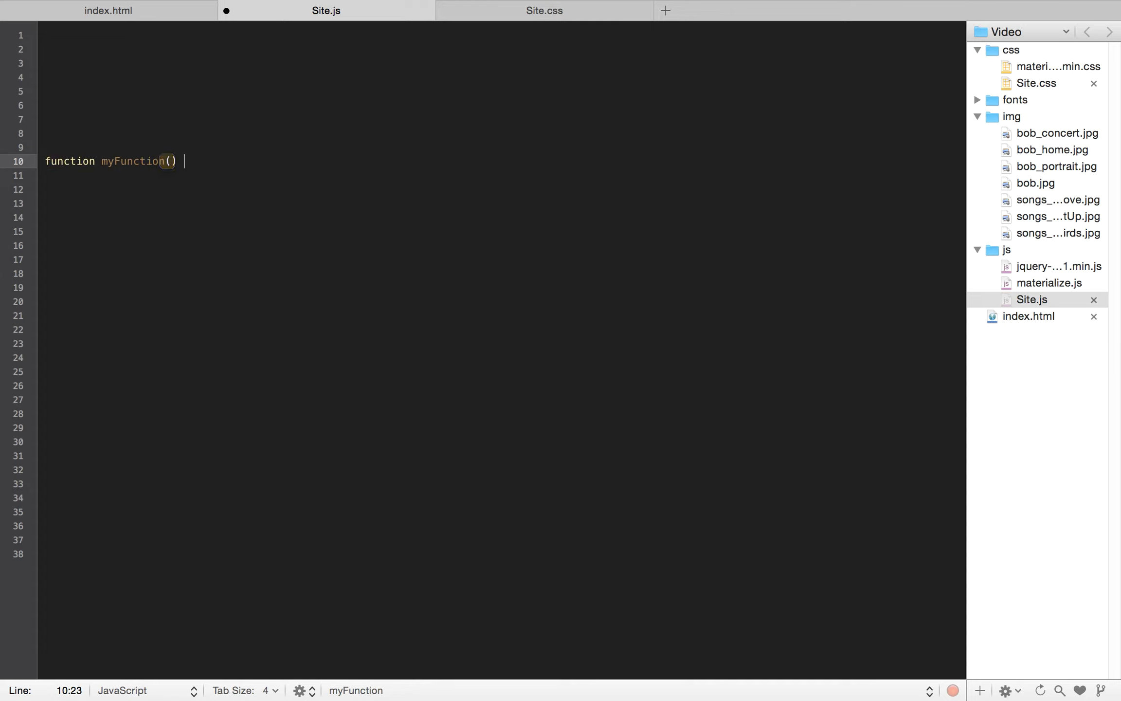
pyautogui.write('{')
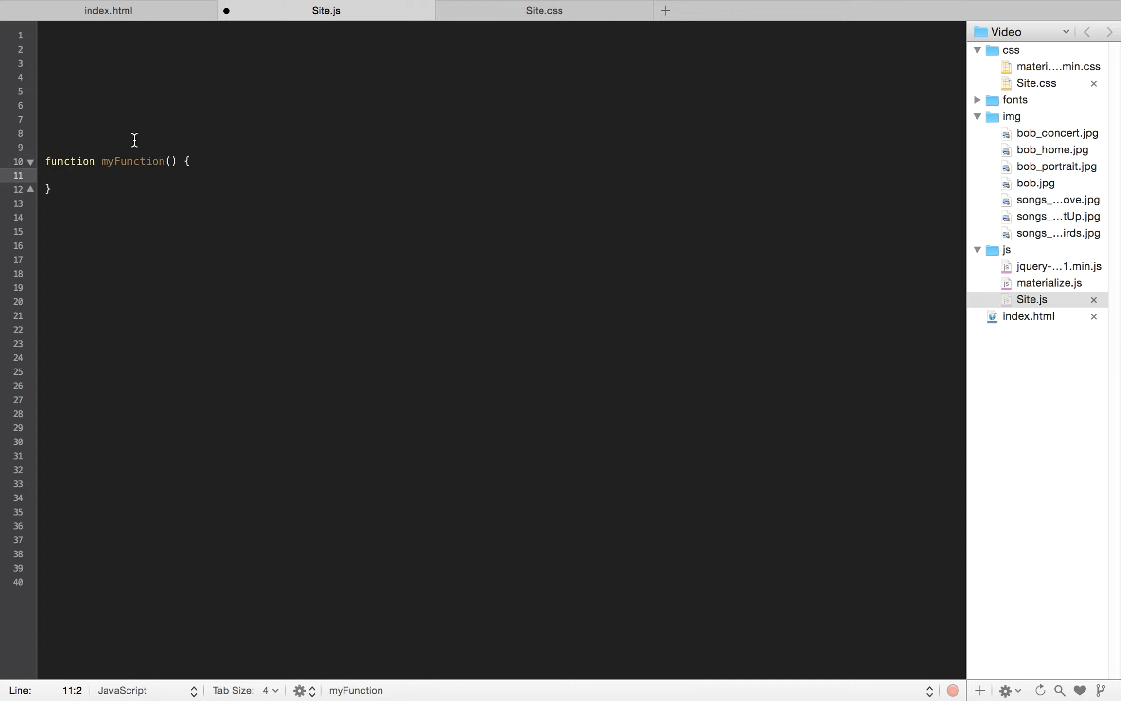
pyautogui.write('alert()')
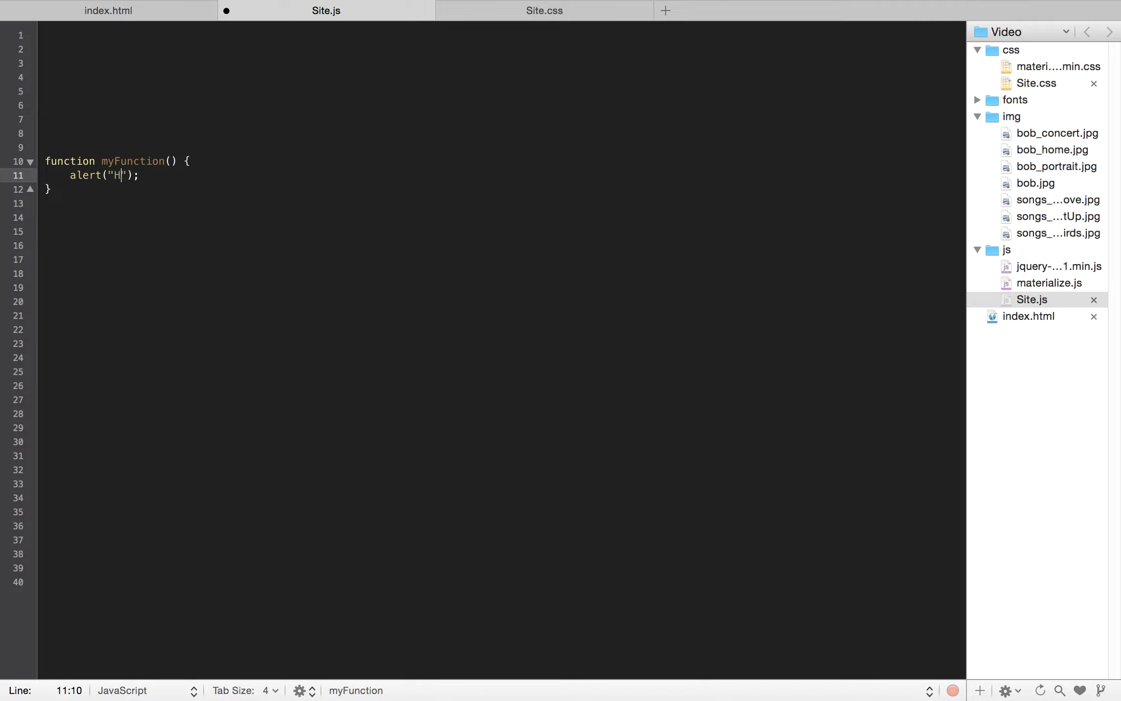
pyautogui.write('ello')
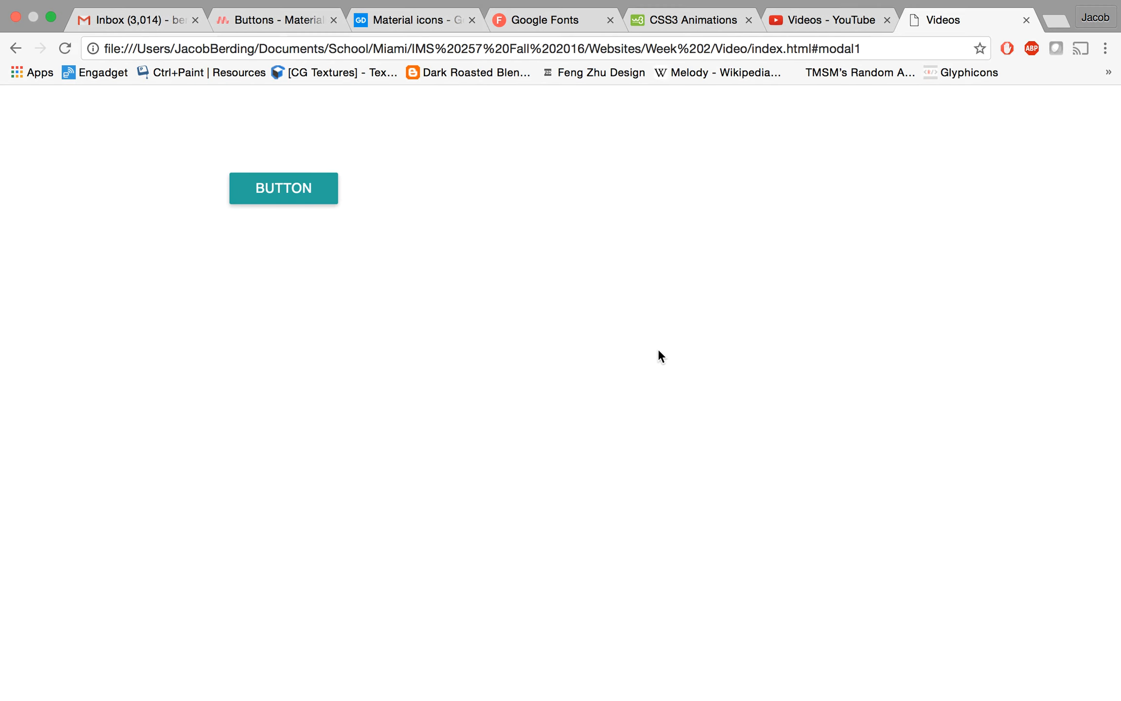
pyautogui.rightClick(440, 320)
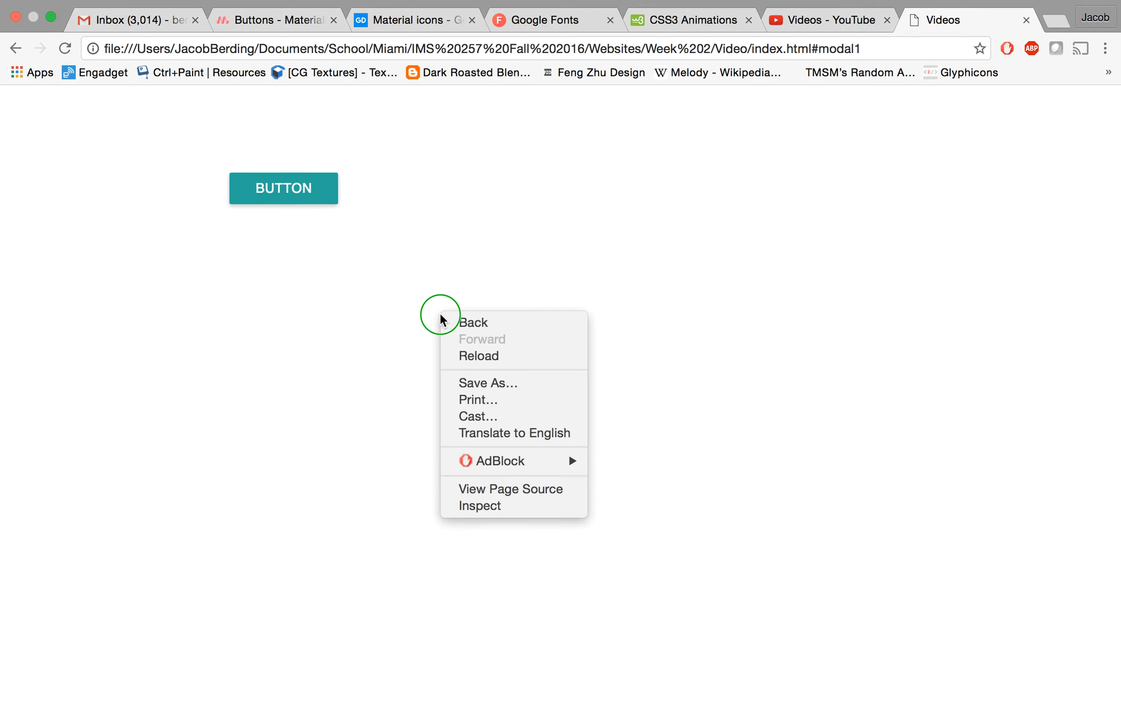
pyautogui.click(309, 420)
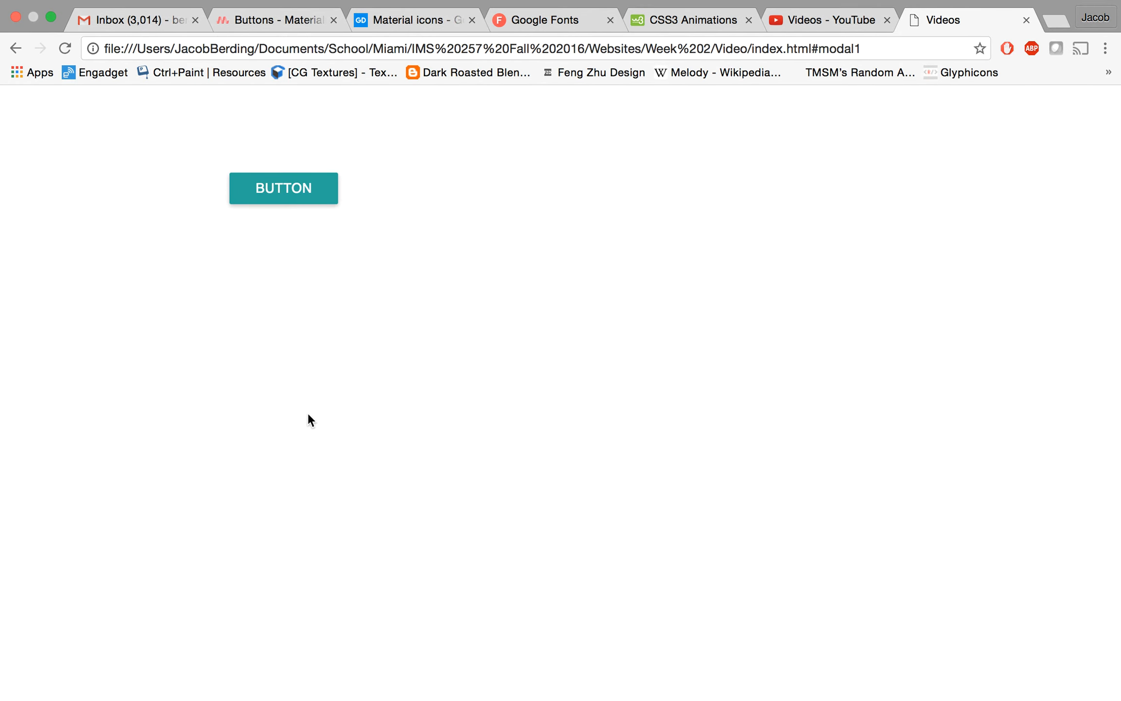
pyautogui.press('F12')
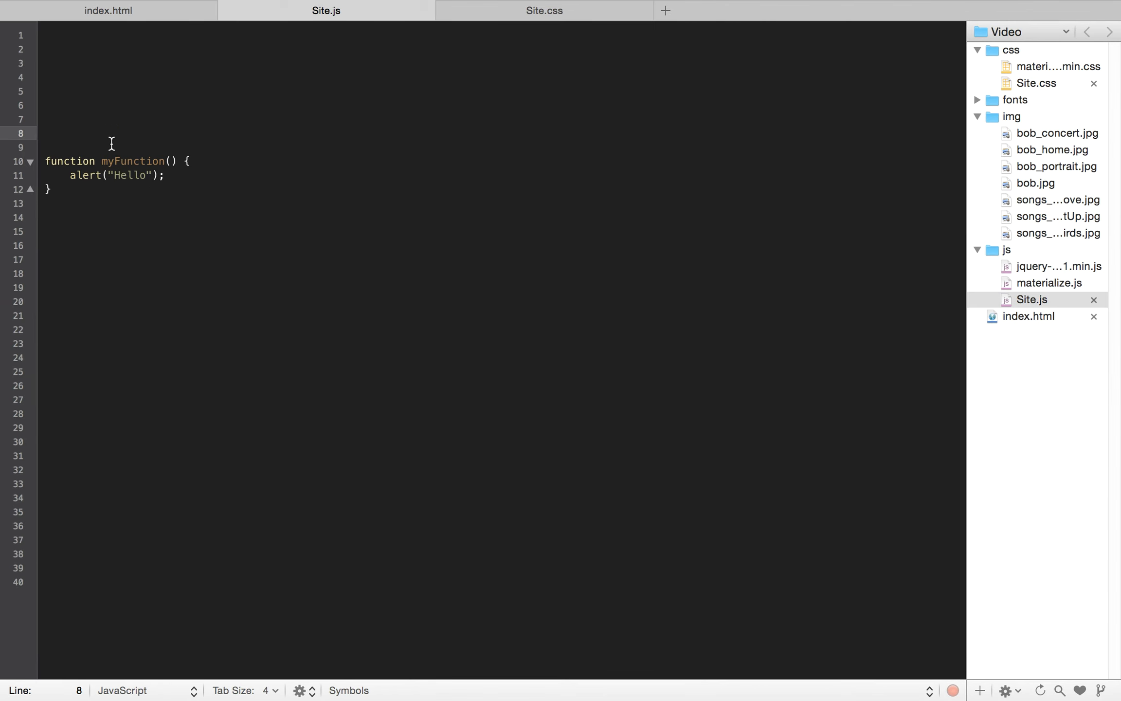
pyautogui.moveTo(152, 122)
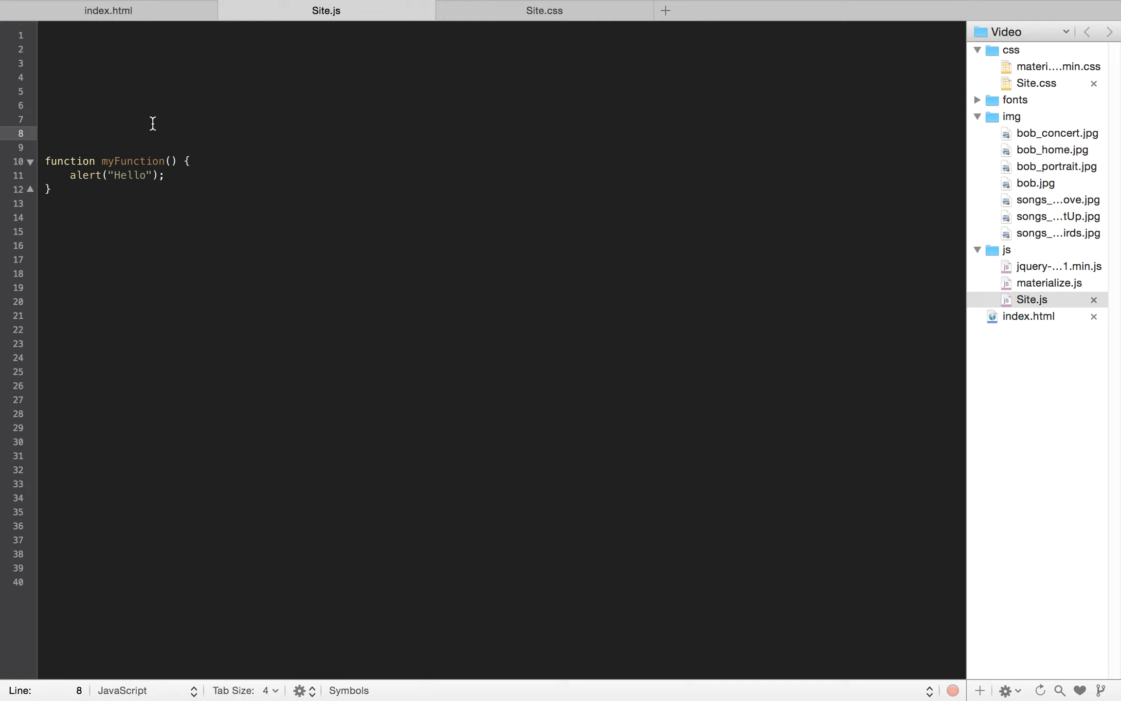
# Step: Add a direct myFunction(); call above the definition and highlight its name
pyautogui.write('my')
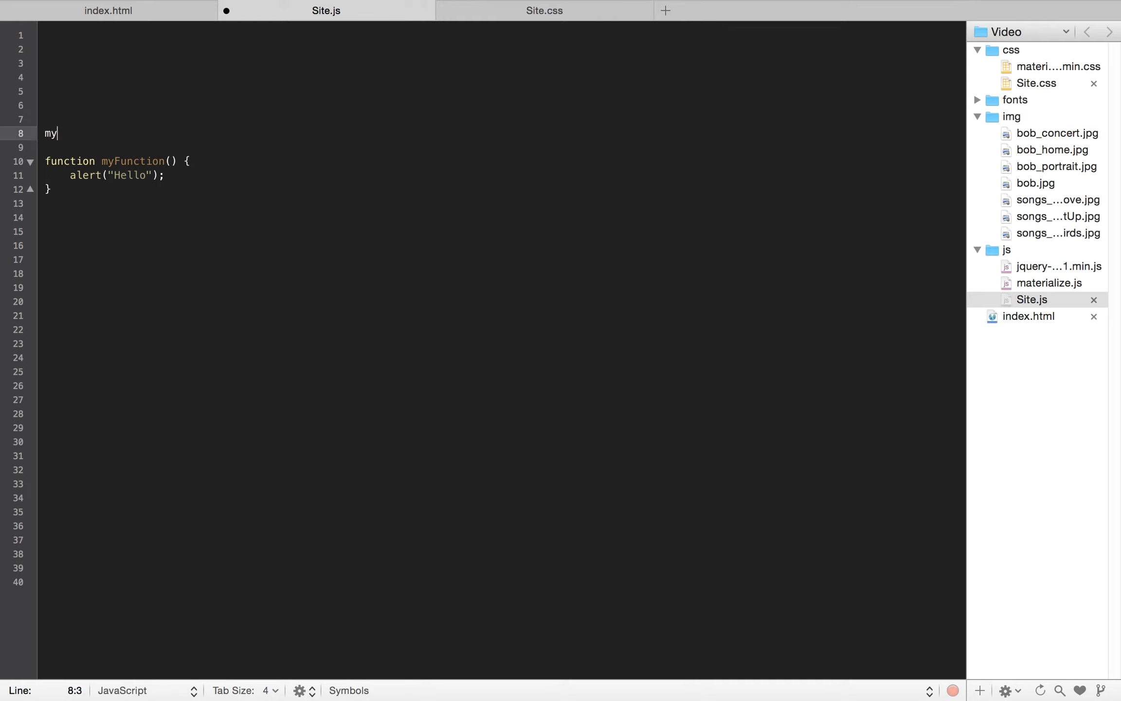
pyautogui.write('Function();')
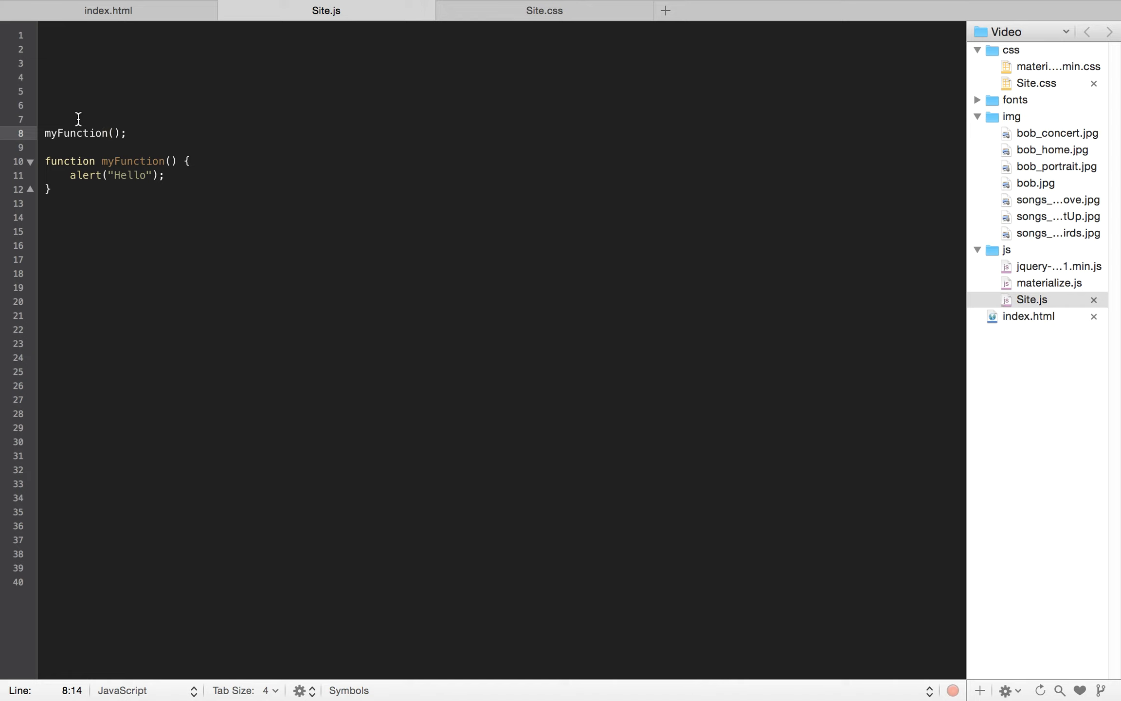
pyautogui.doubleClick(133, 161)
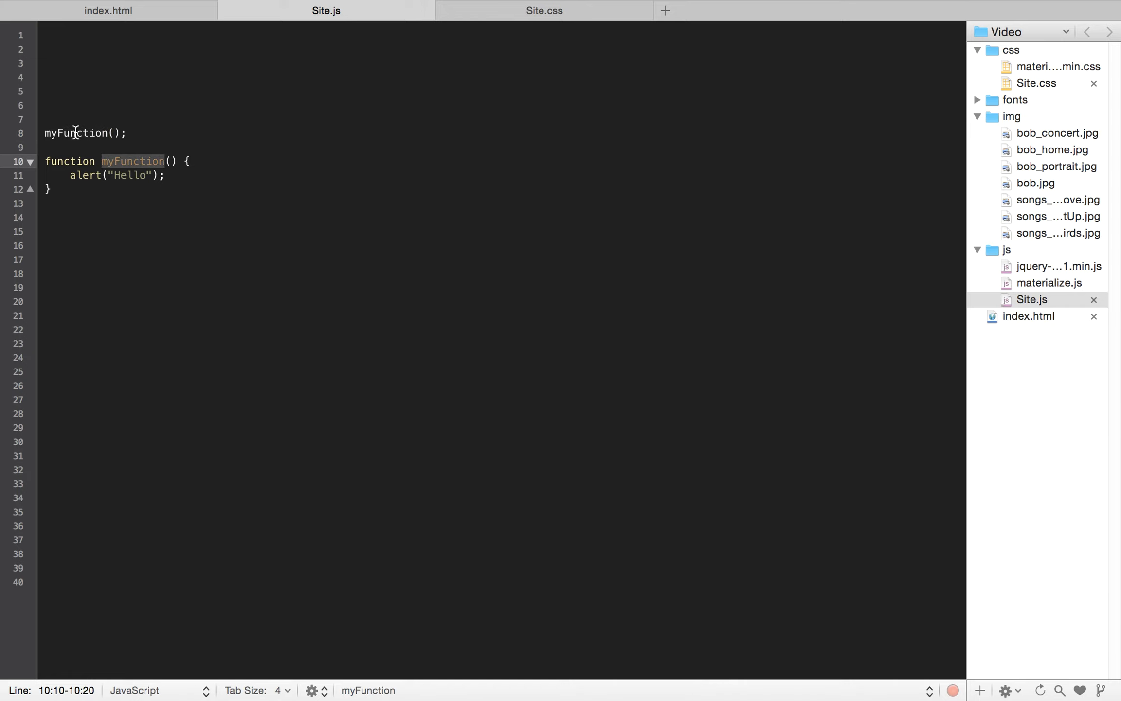
pyautogui.click(109, 133)
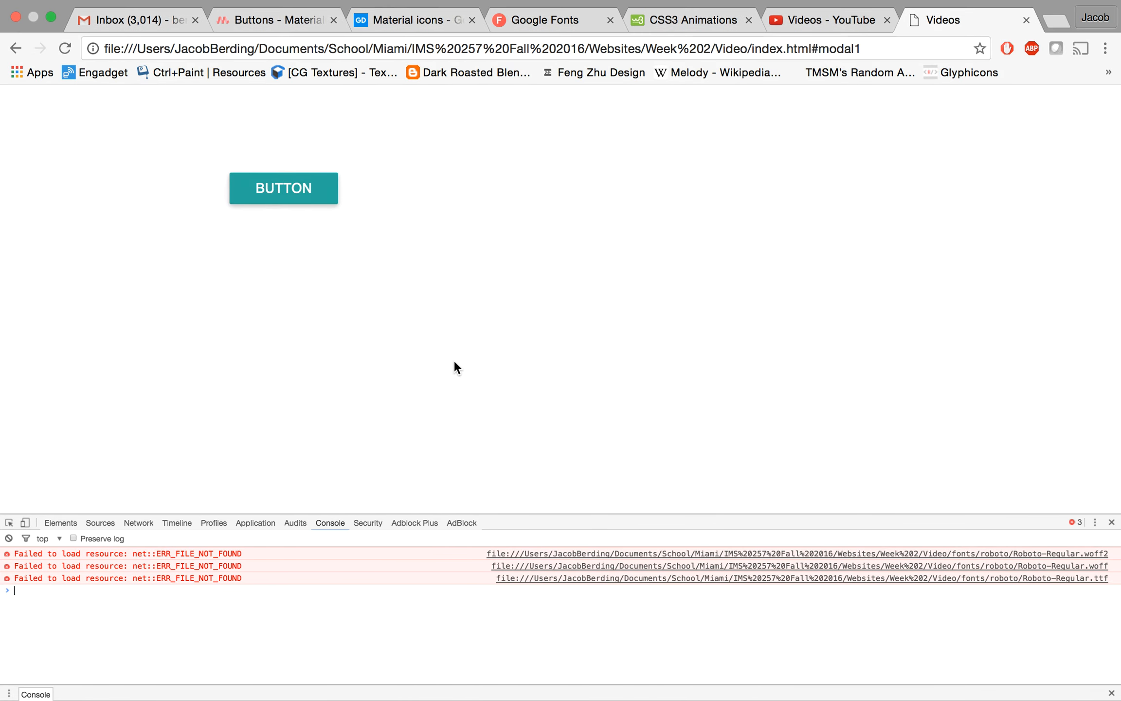
pyautogui.click(283, 187)
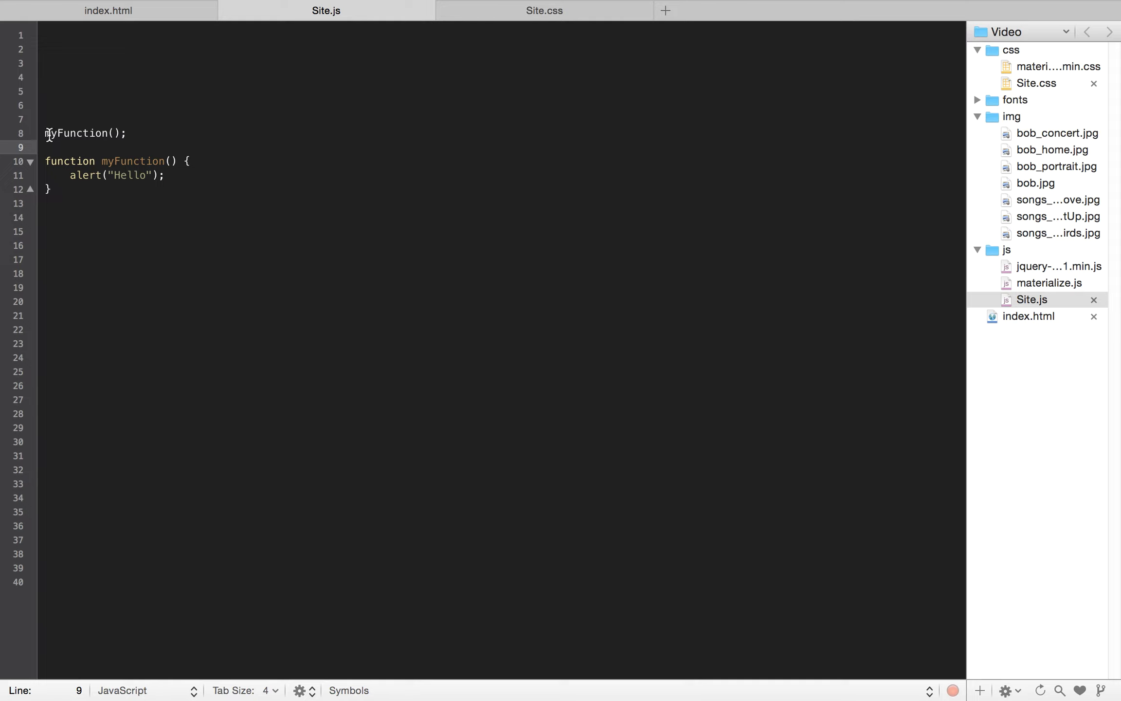
# Step: Comment out the direct myFunction() call with //
pyautogui.write('//')
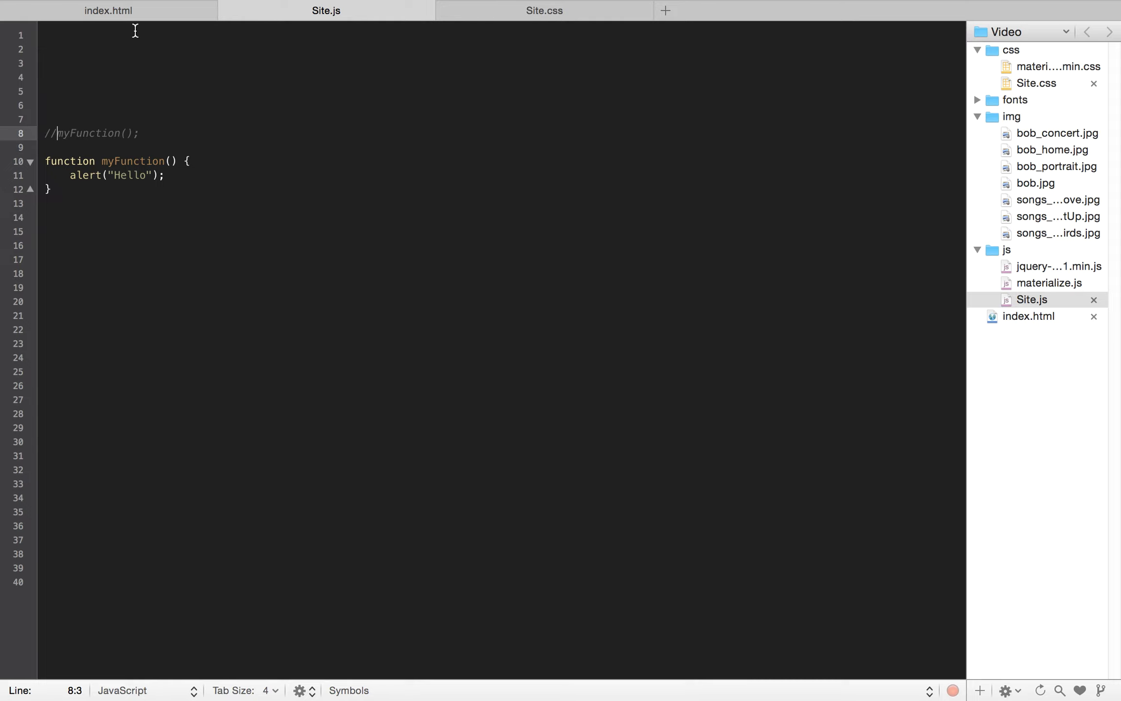
# Step: Give the index.html button an onclick="myFunction()" attribute
pyautogui.click(108, 10)
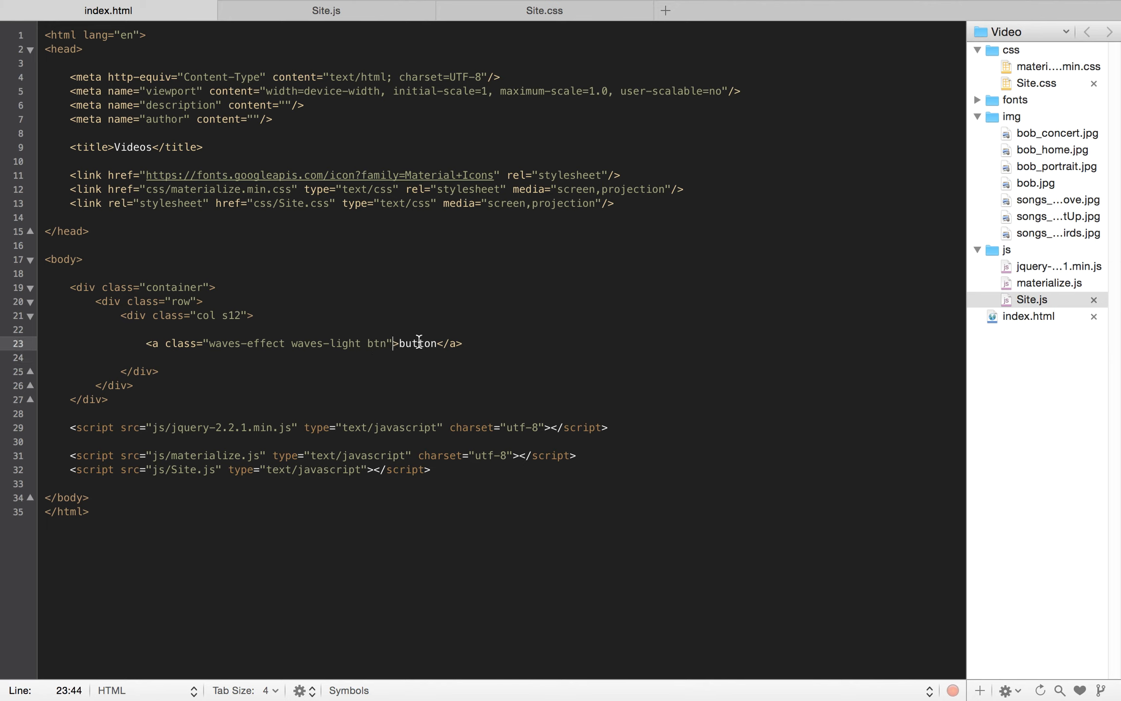
pyautogui.write('o')
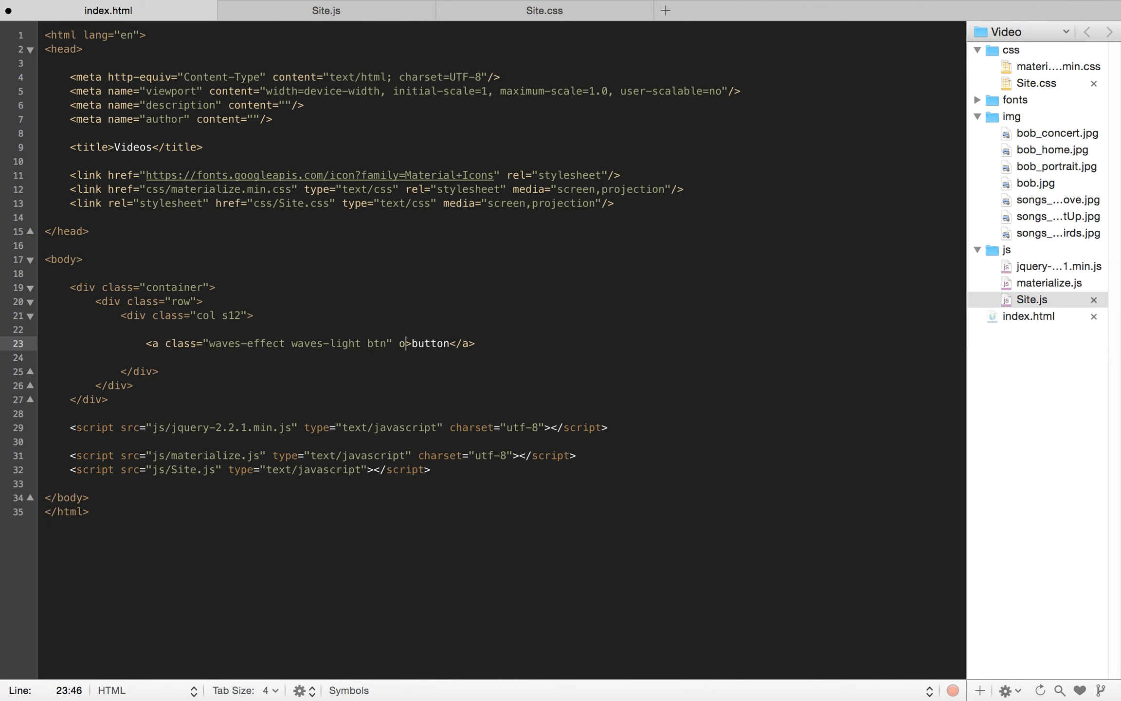
pyautogui.write('nclic')
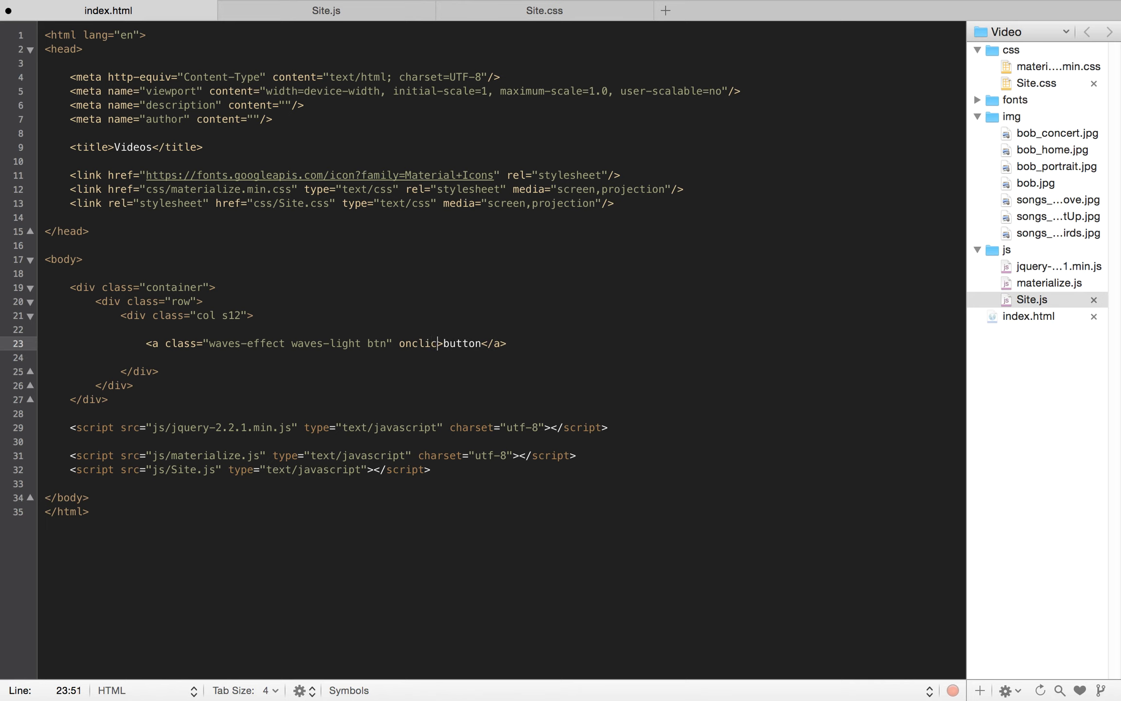
pyautogui.write('=""')
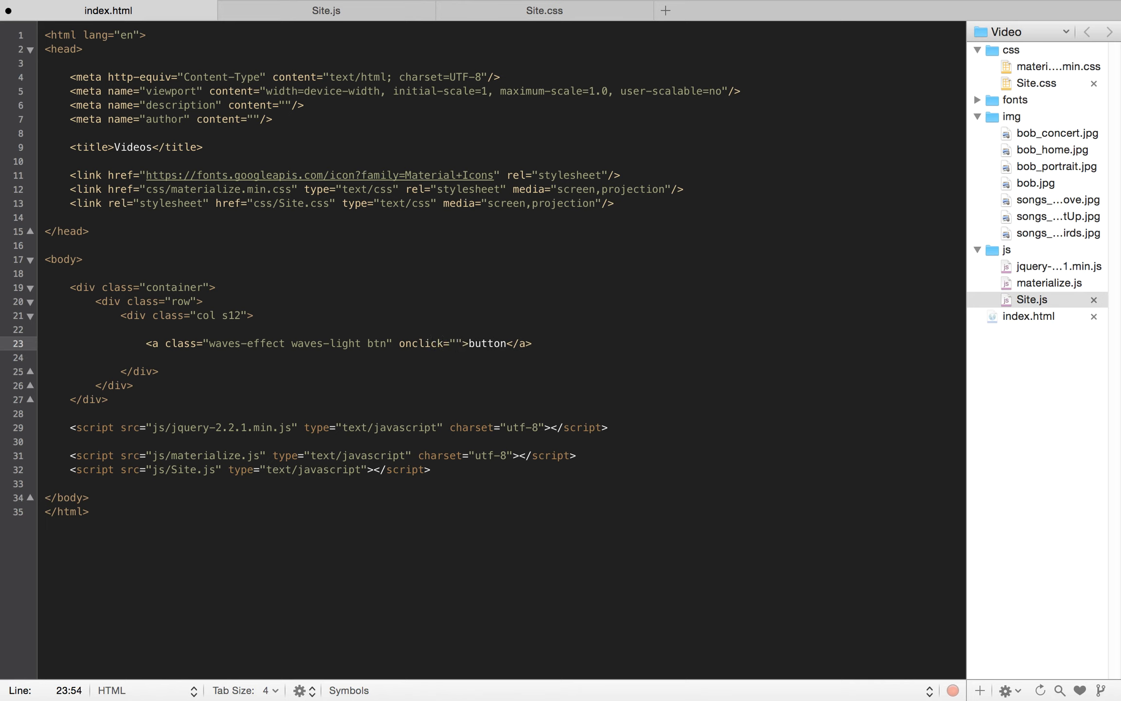
pyautogui.write('myFunc')
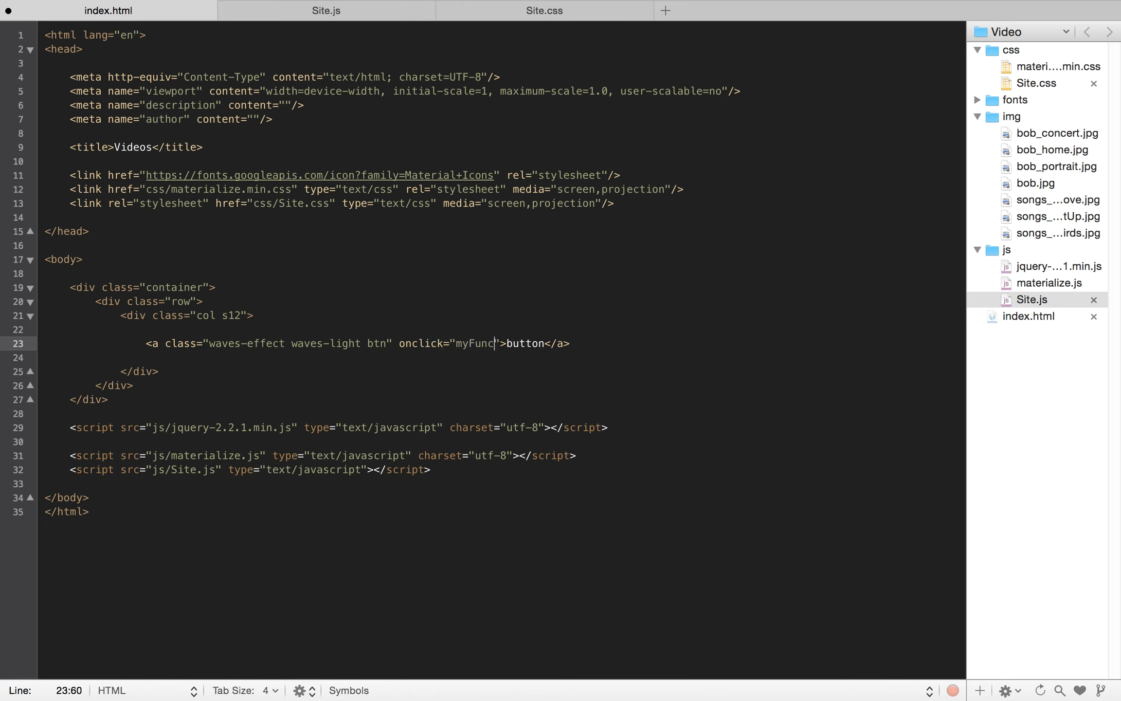
pyautogui.write('tion()')
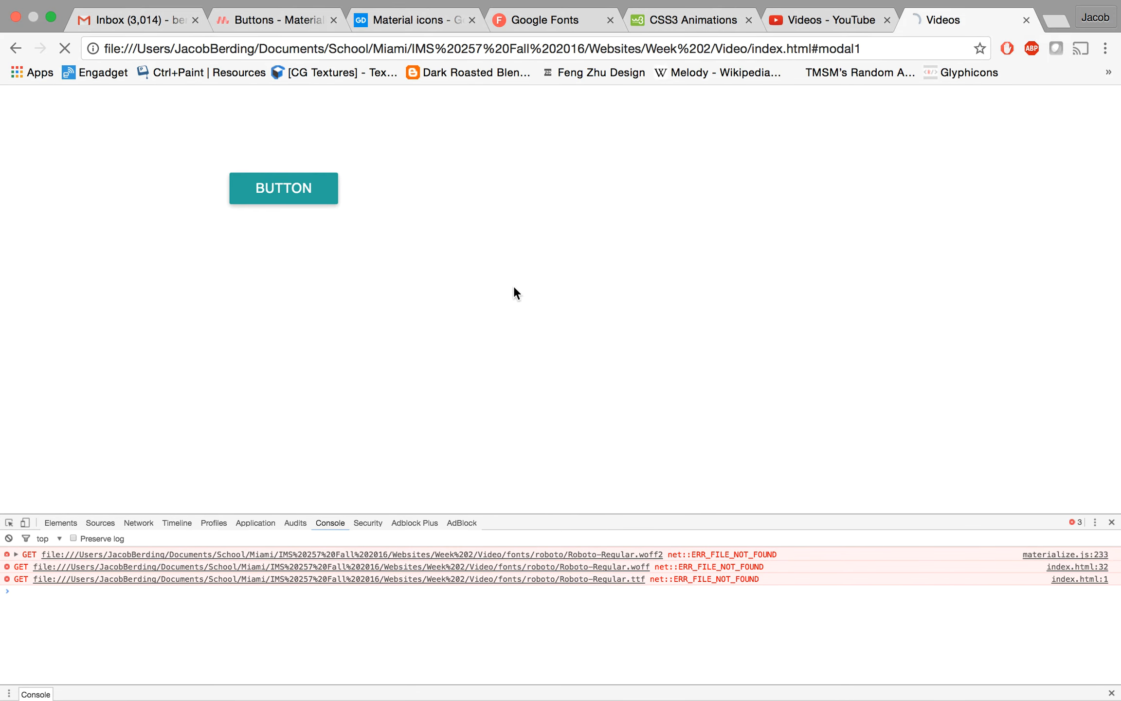
# Step: Trigger the button's Hello alert, dismiss it, then try BUTTON 1 on the reloaded page
pyautogui.click(282, 188)
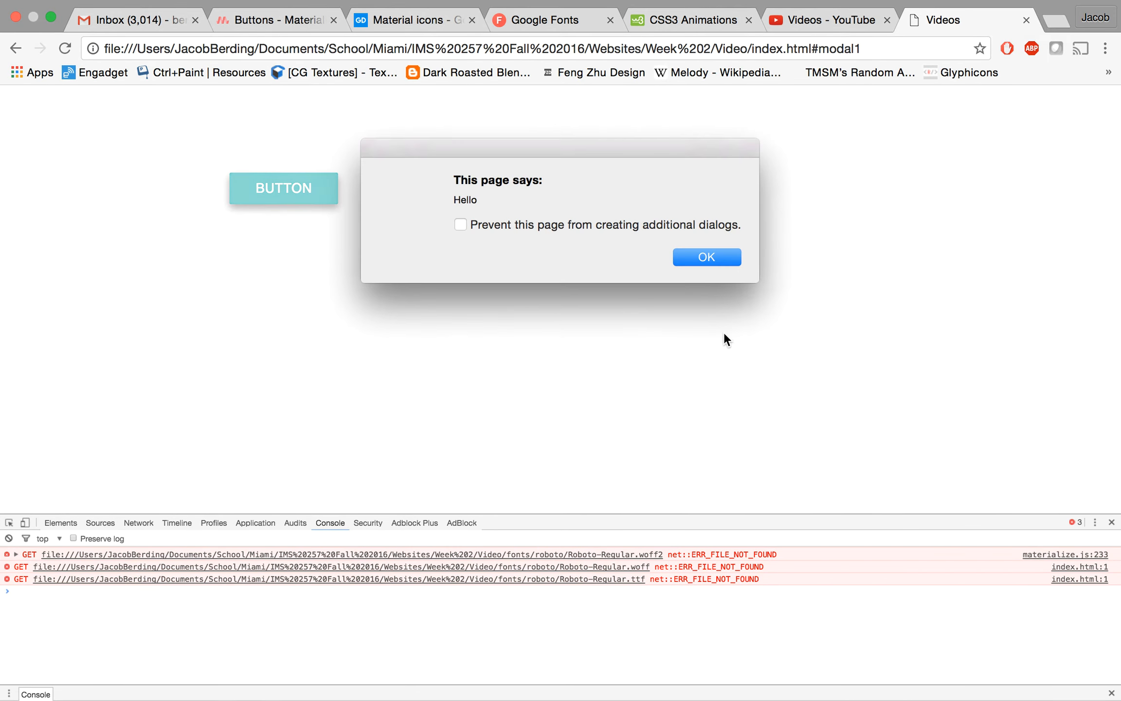
pyautogui.click(707, 257)
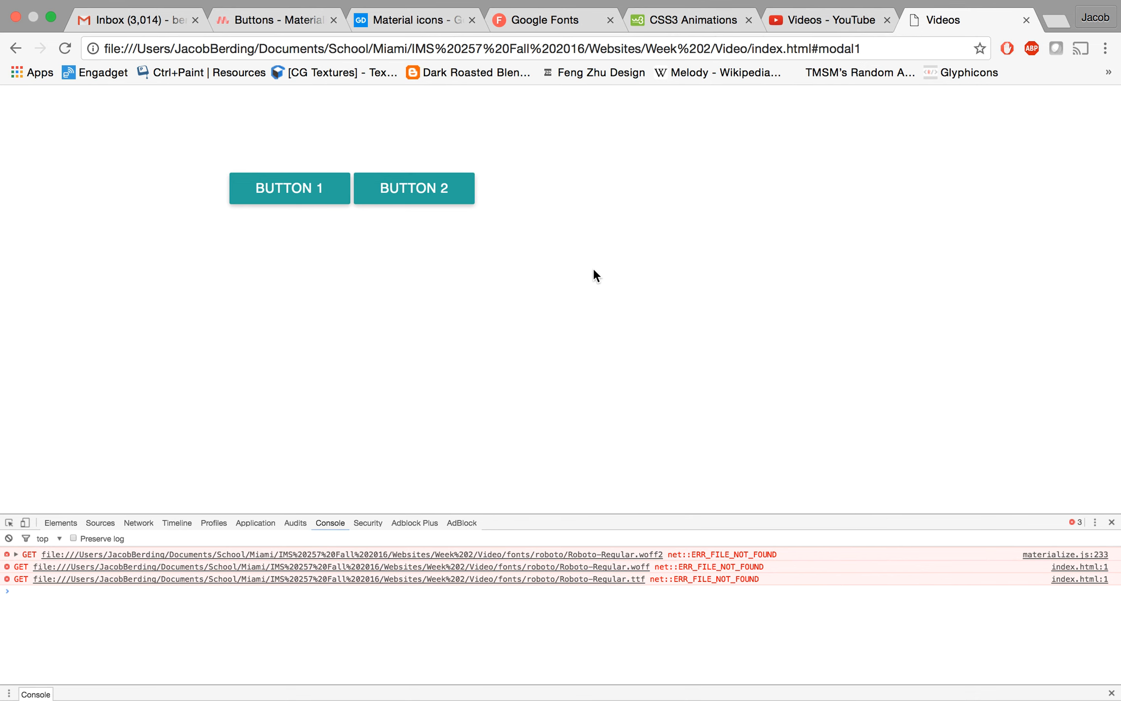
pyautogui.moveTo(289, 205)
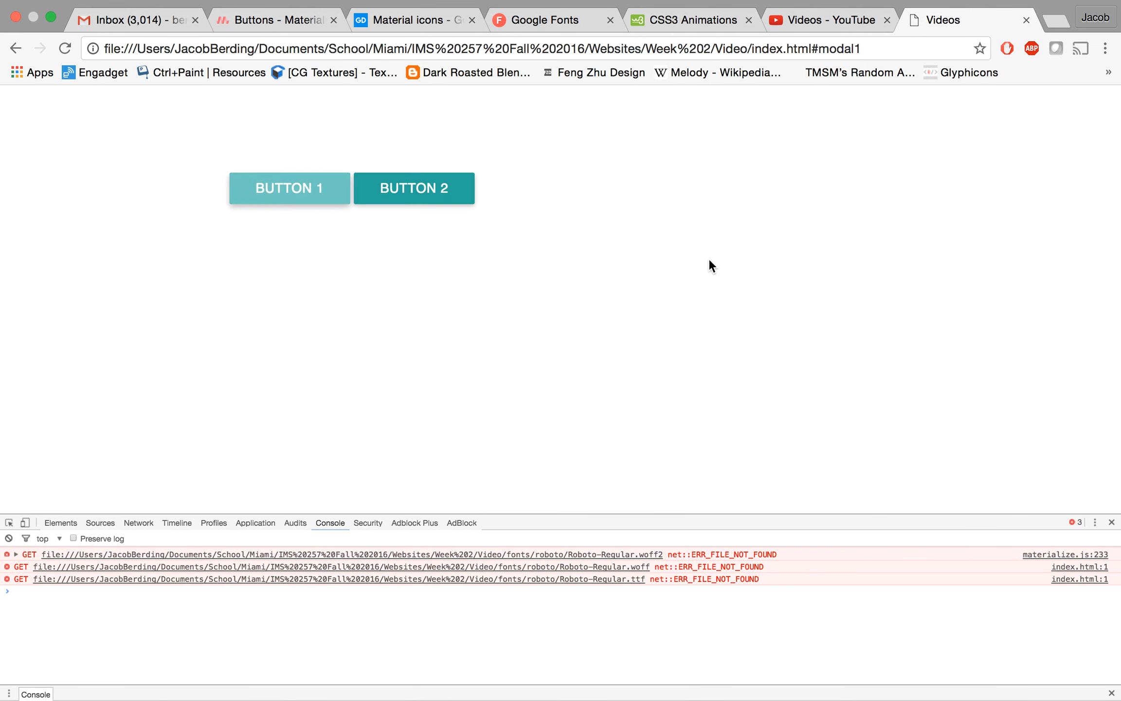
pyautogui.click(413, 188)
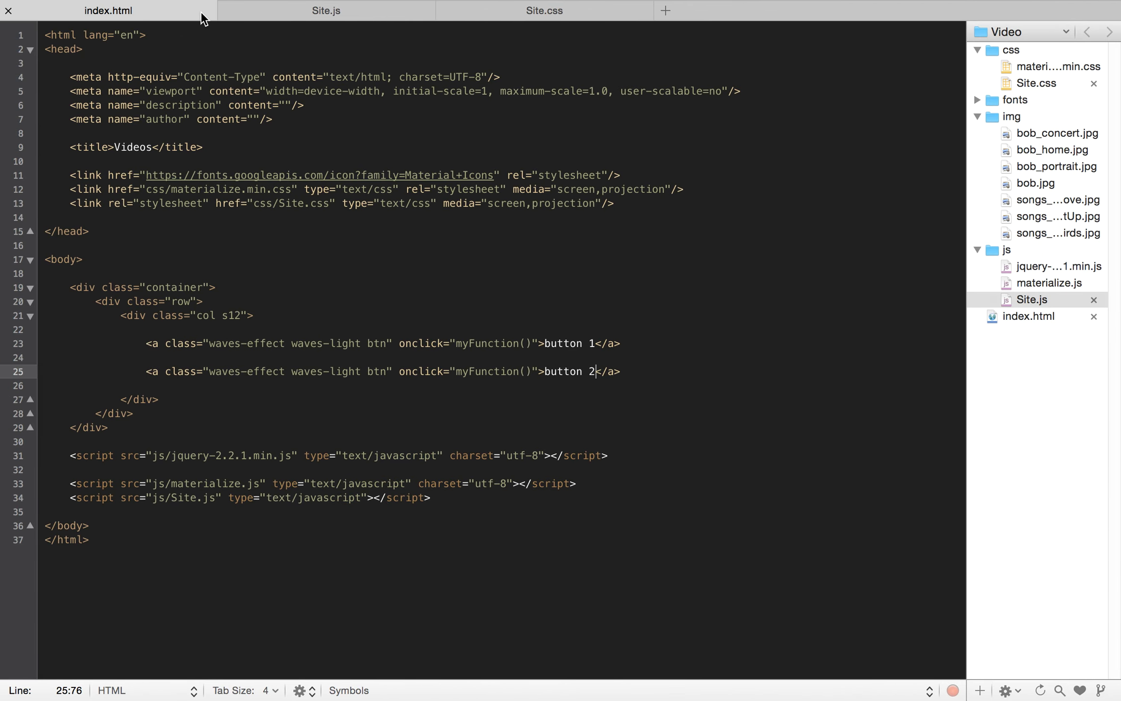
# Step: Number the button onclicks as myFunction1() and myFunction2(), then adjust Site.js to match
pyautogui.click(326, 10)
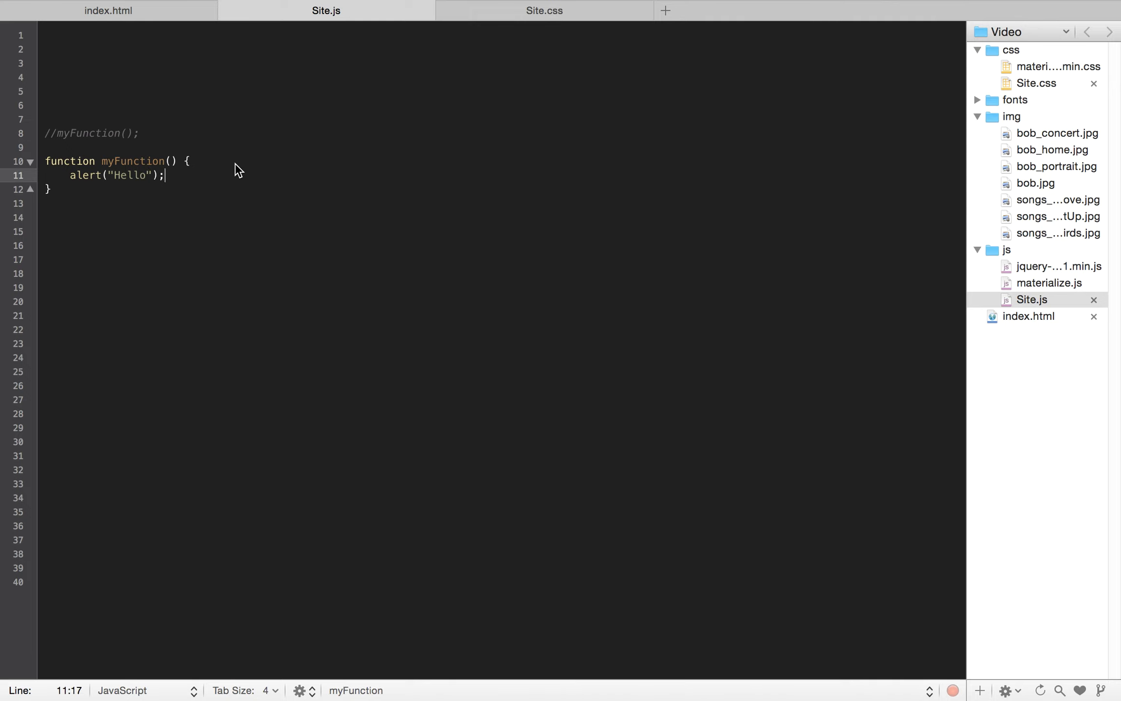
pyautogui.click(108, 10)
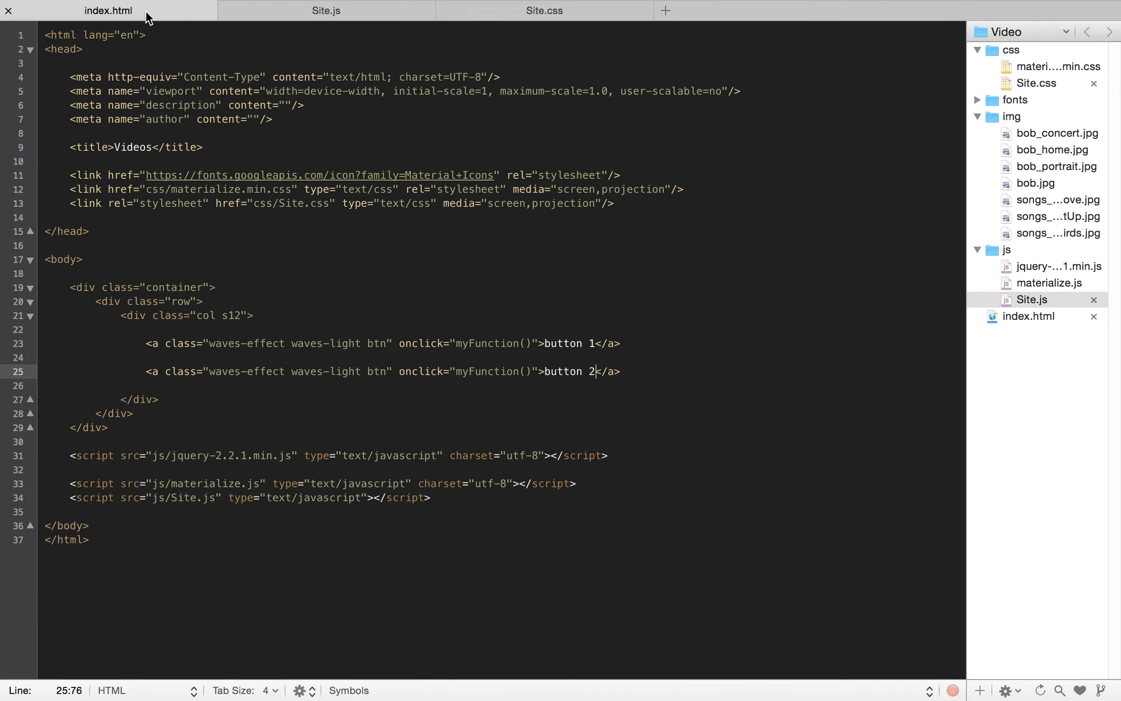
pyautogui.write('1')
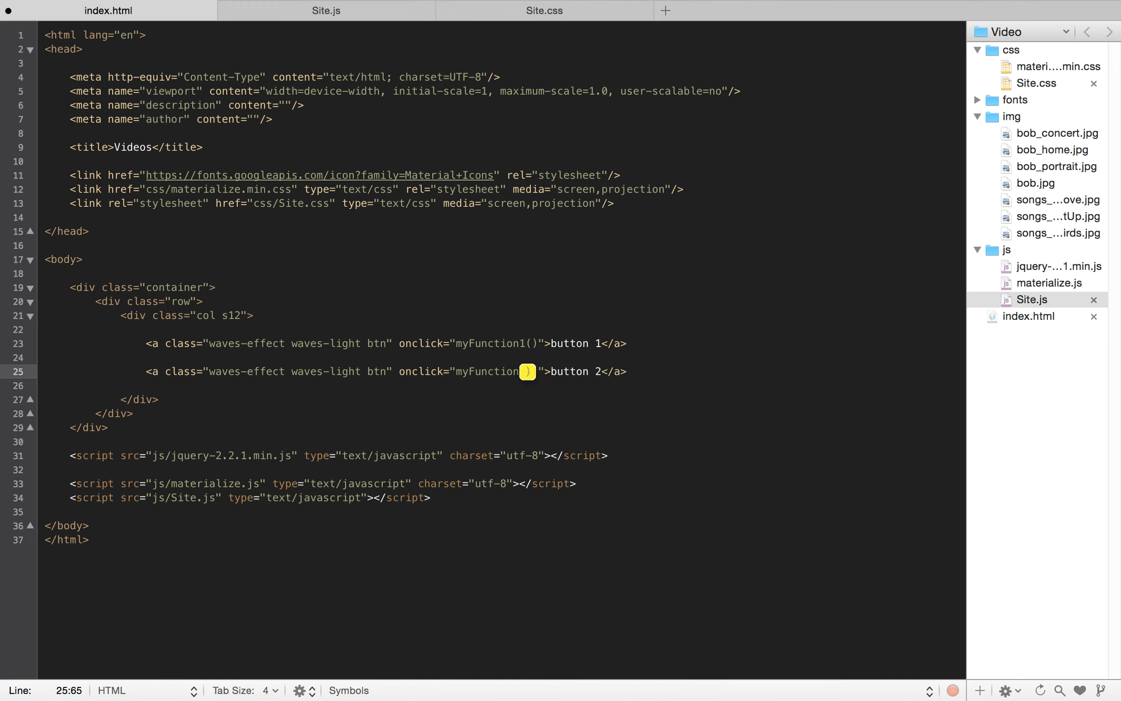
pyautogui.write('2')
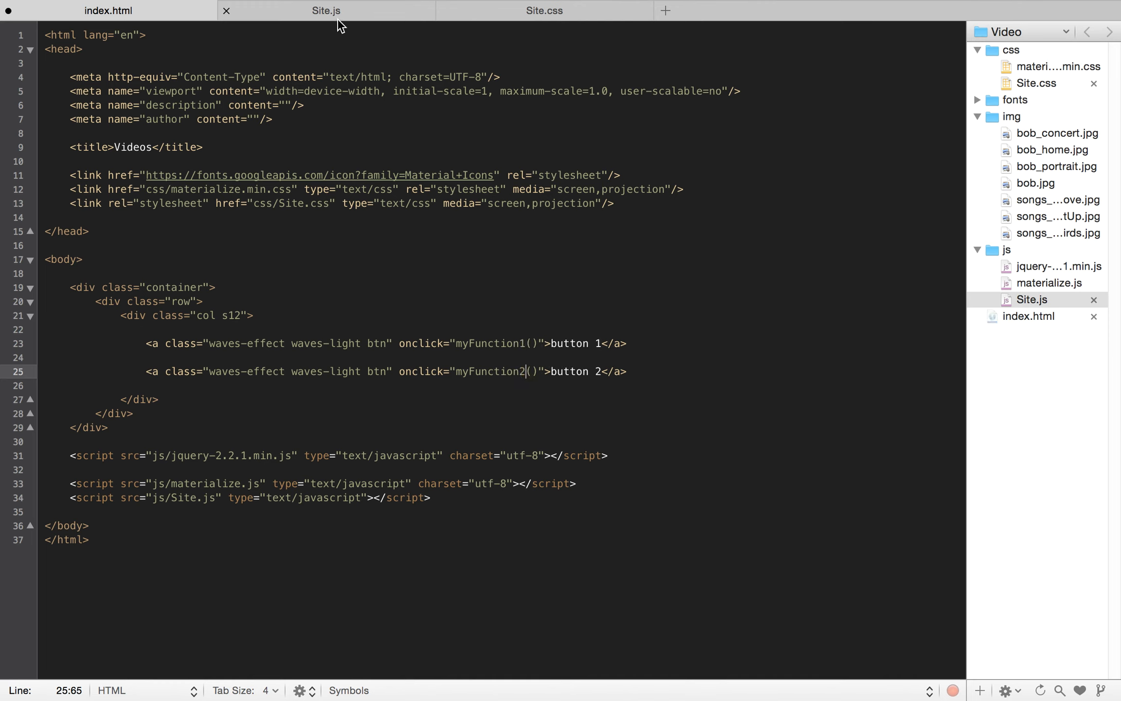
pyautogui.click(326, 10)
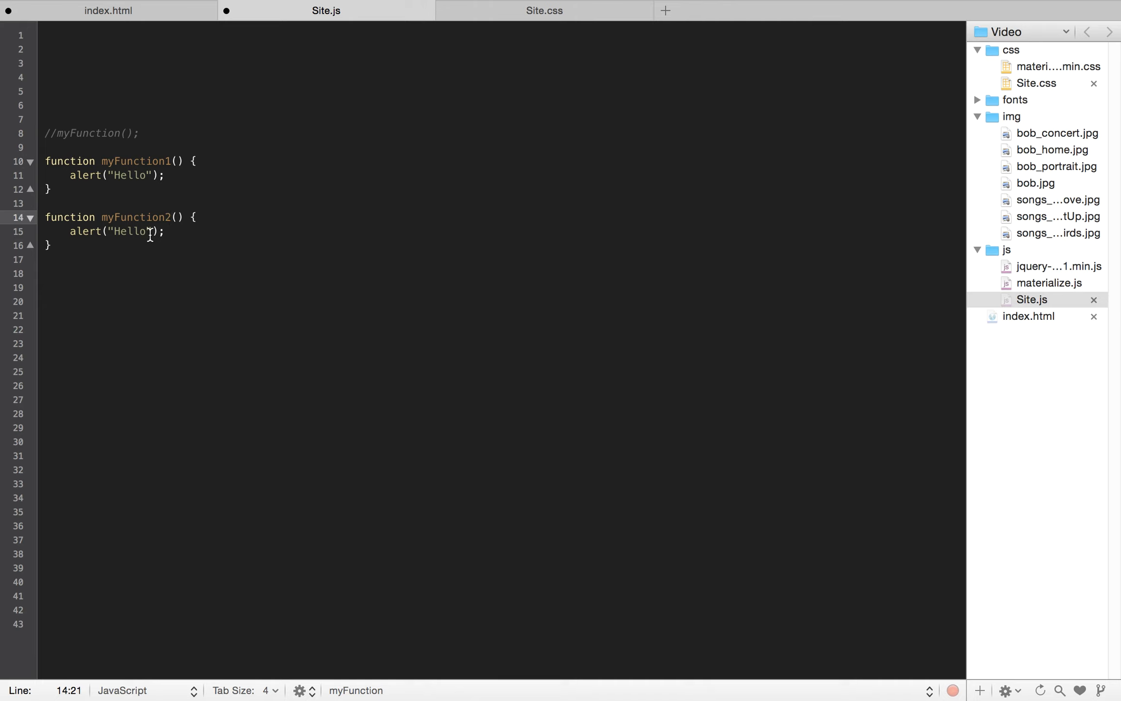
pyautogui.write('1')
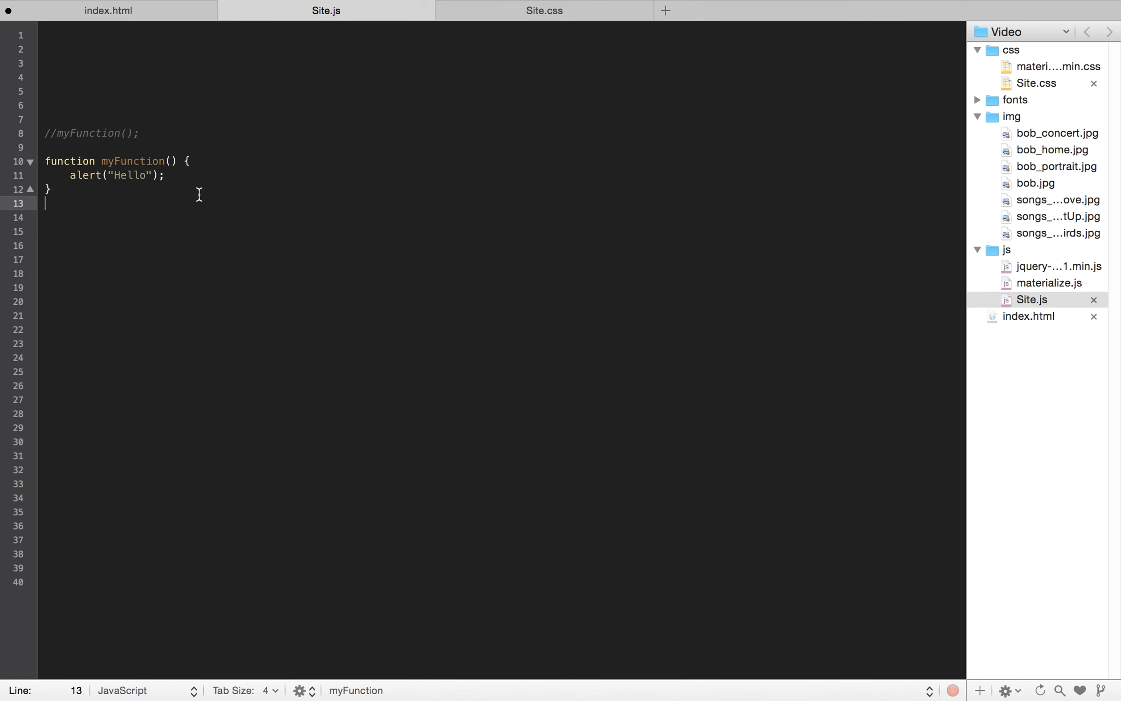
# Step: Point both buttons back at myFunction(), then highlight the "Hello" string in Site.js
pyautogui.click(108, 10)
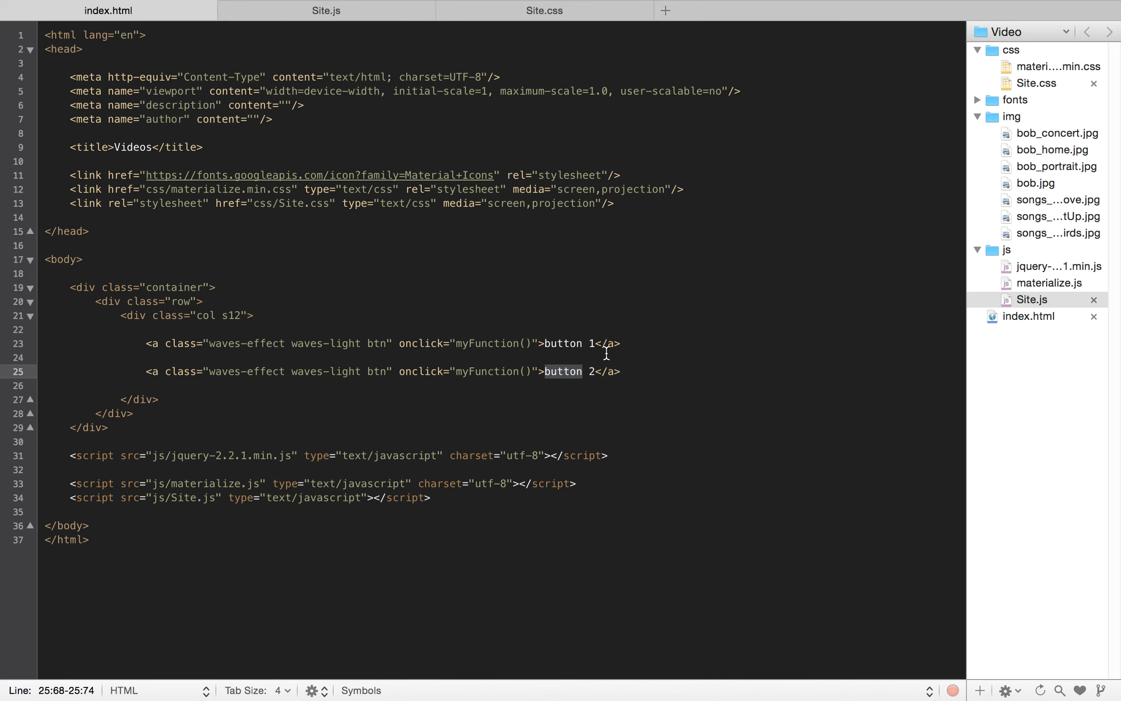
pyautogui.moveTo(601, 356)
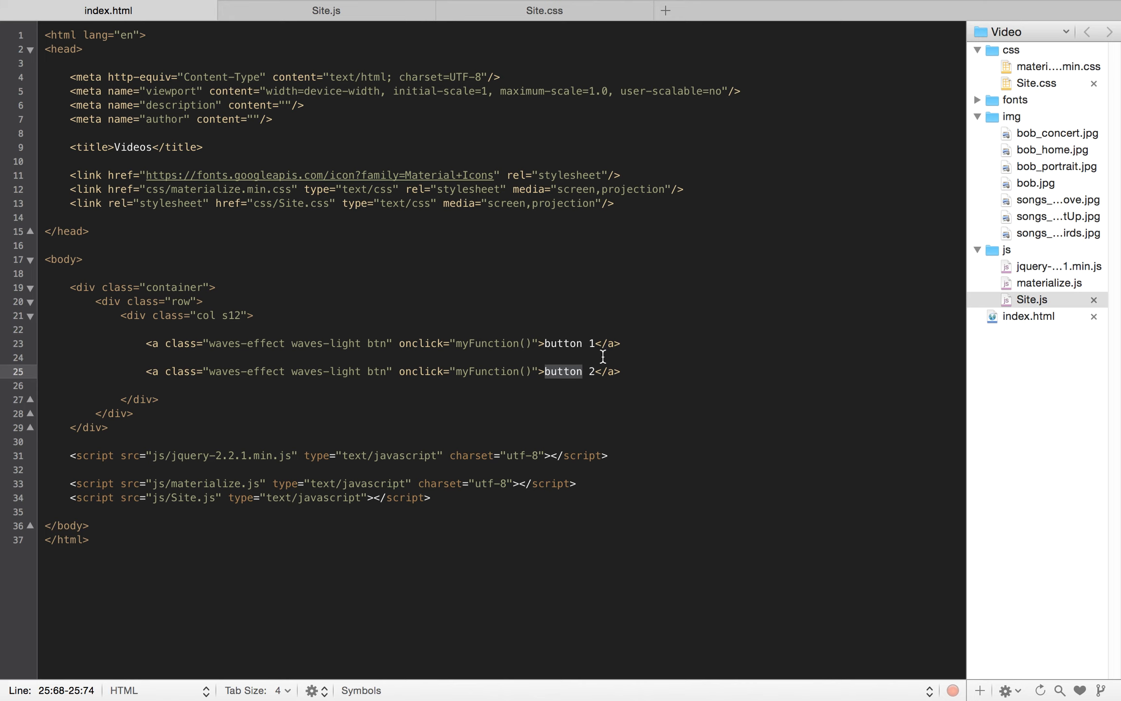
pyautogui.moveTo(594, 344)
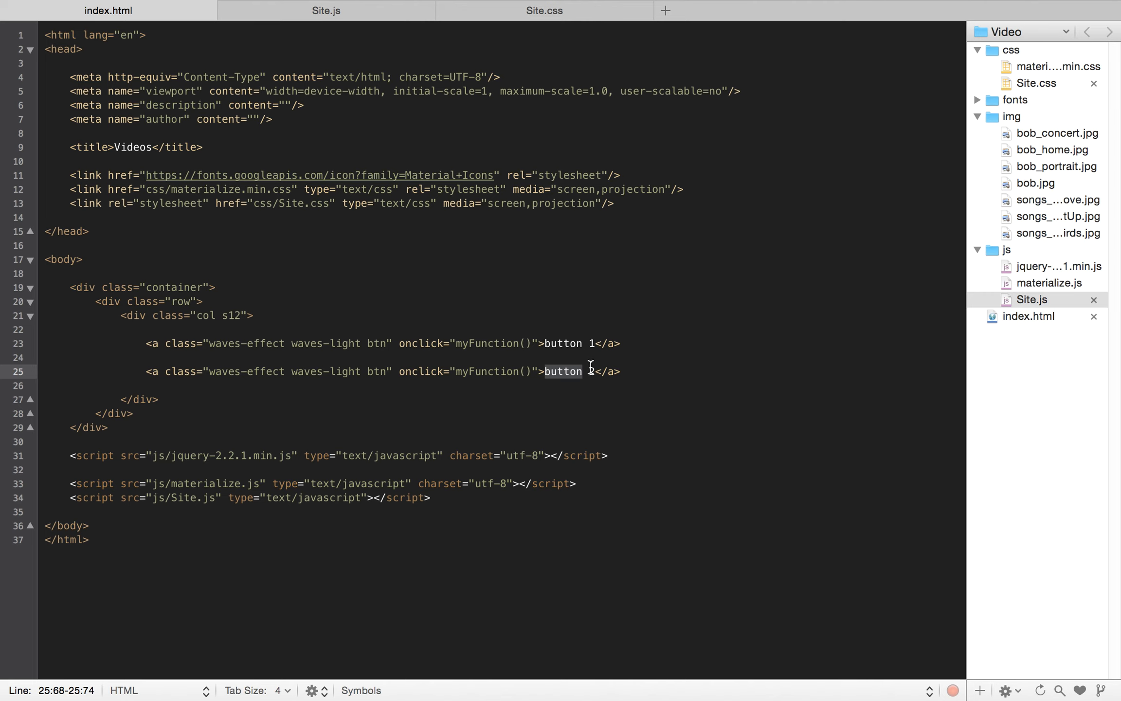
pyautogui.moveTo(312, 10)
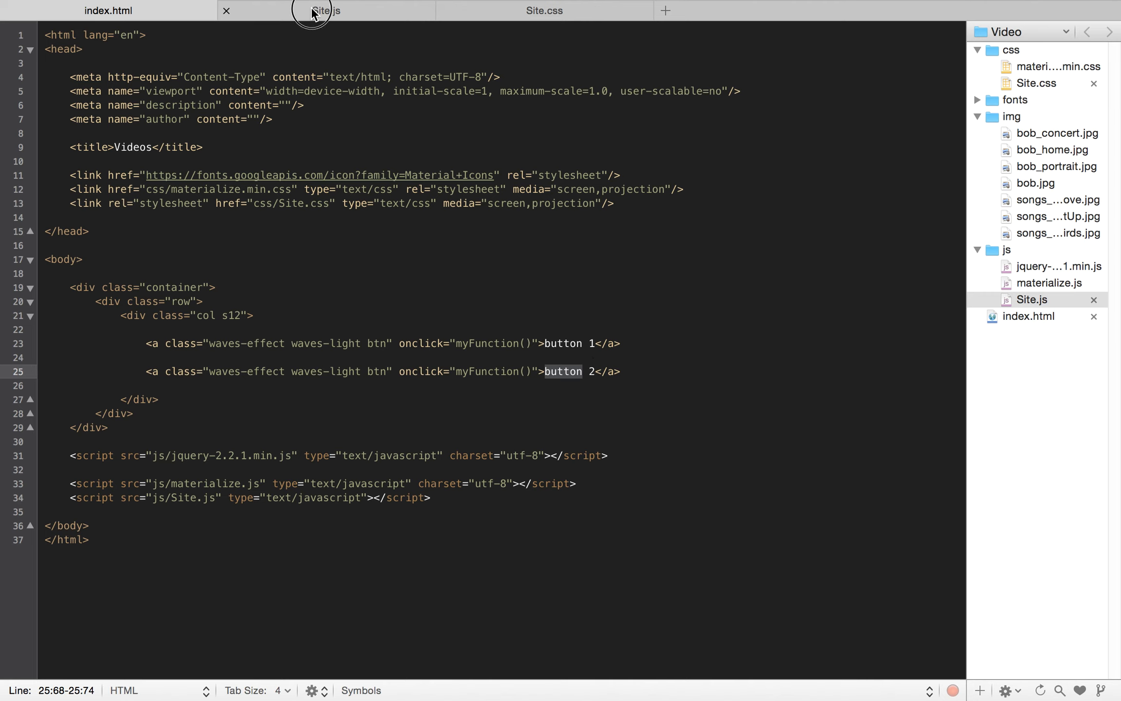
pyautogui.click(325, 9)
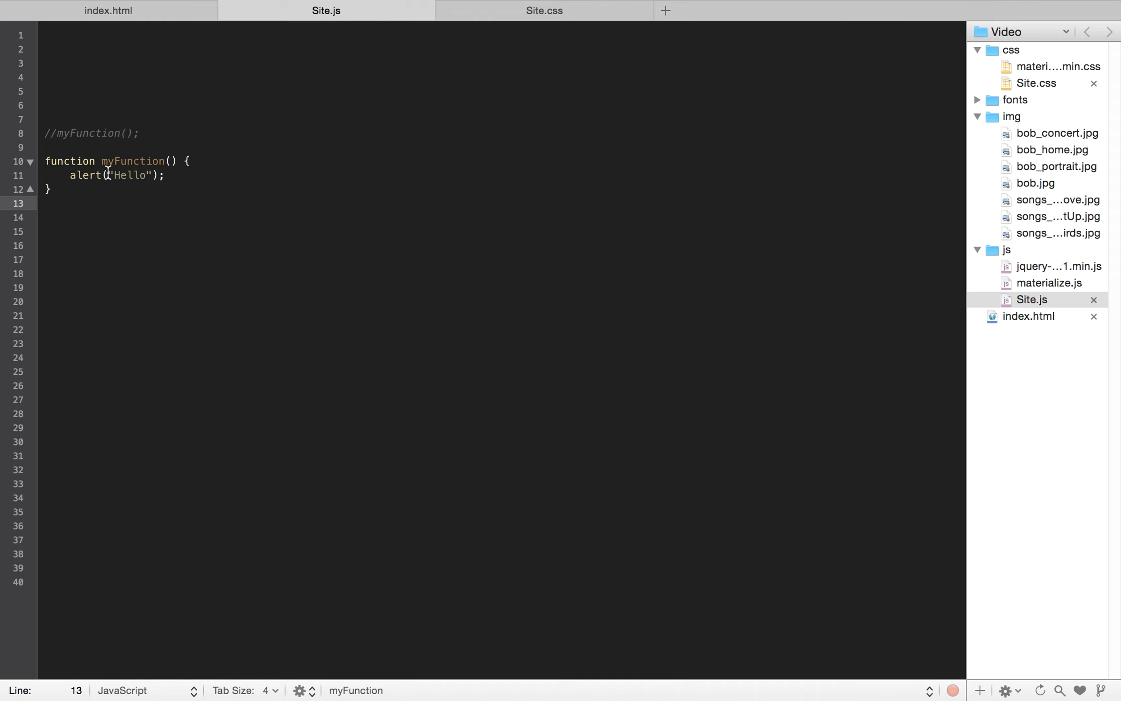
pyautogui.doubleClick(128, 175)
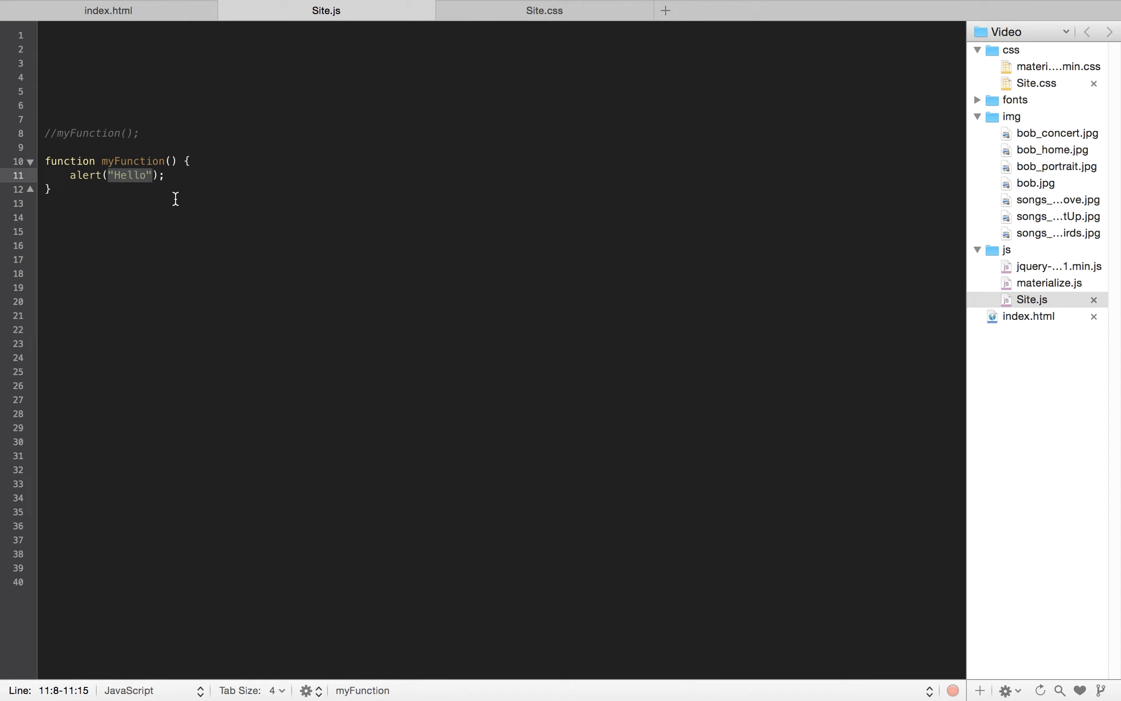
pyautogui.moveTo(190, 185)
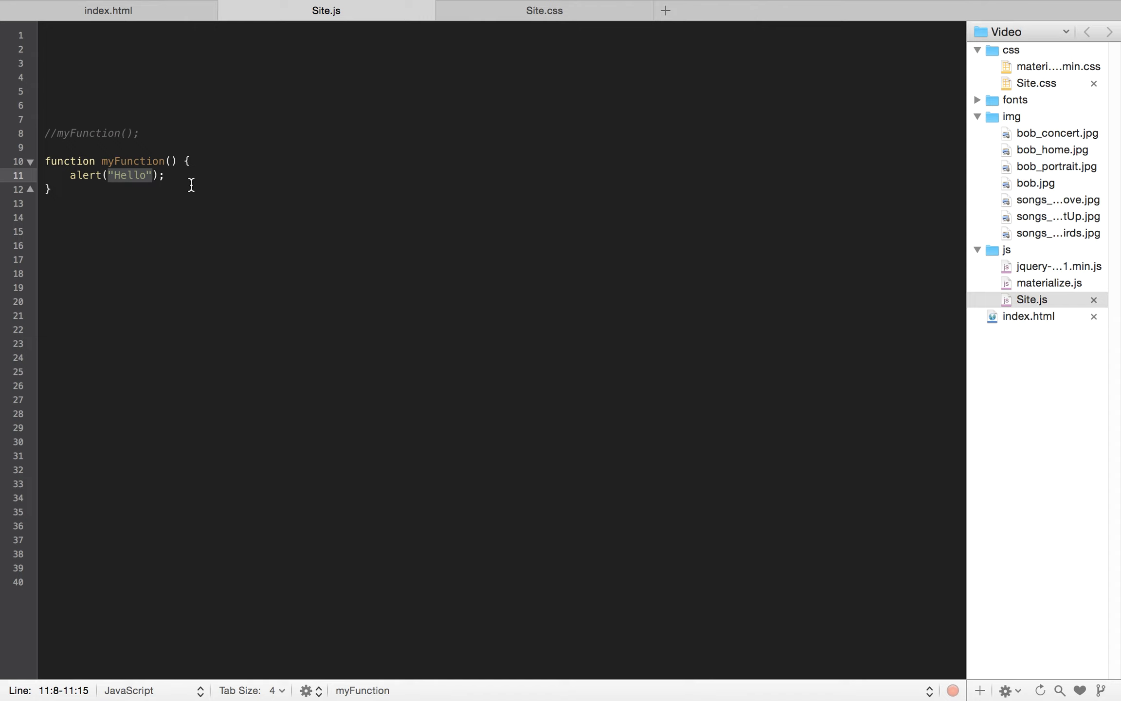
pyautogui.moveTo(128, 175)
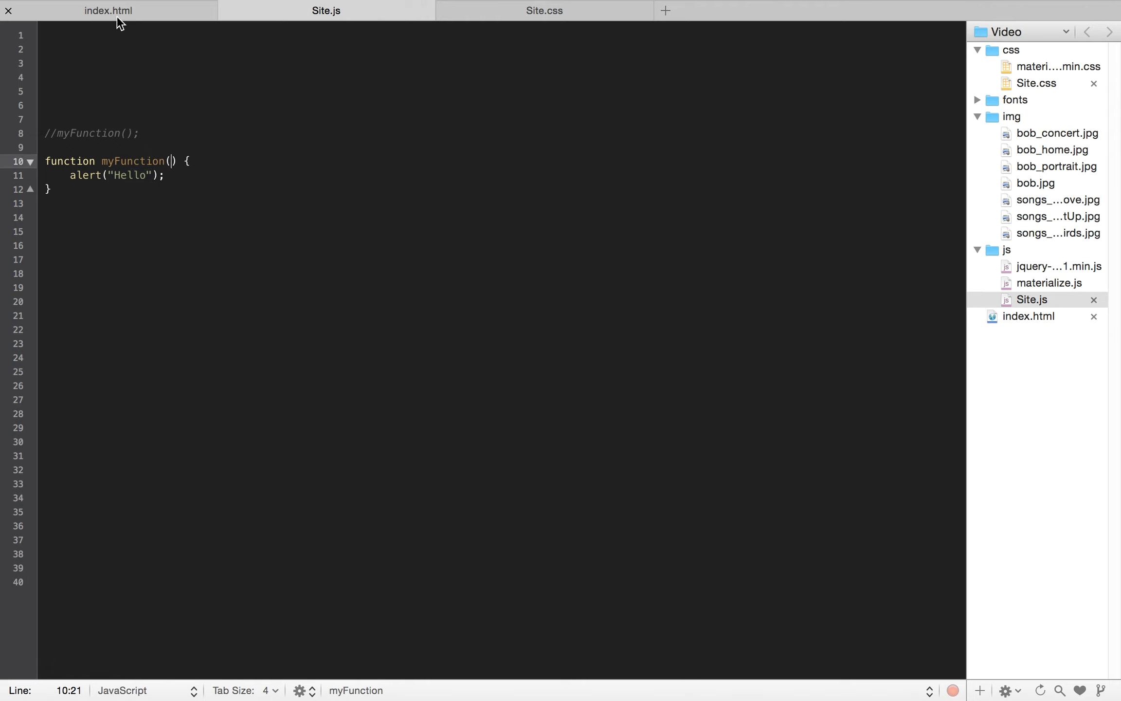
# Step: Pass 'Button 1' and 'Button 2' as arguments in the two onclick calls
pyautogui.click(107, 10)
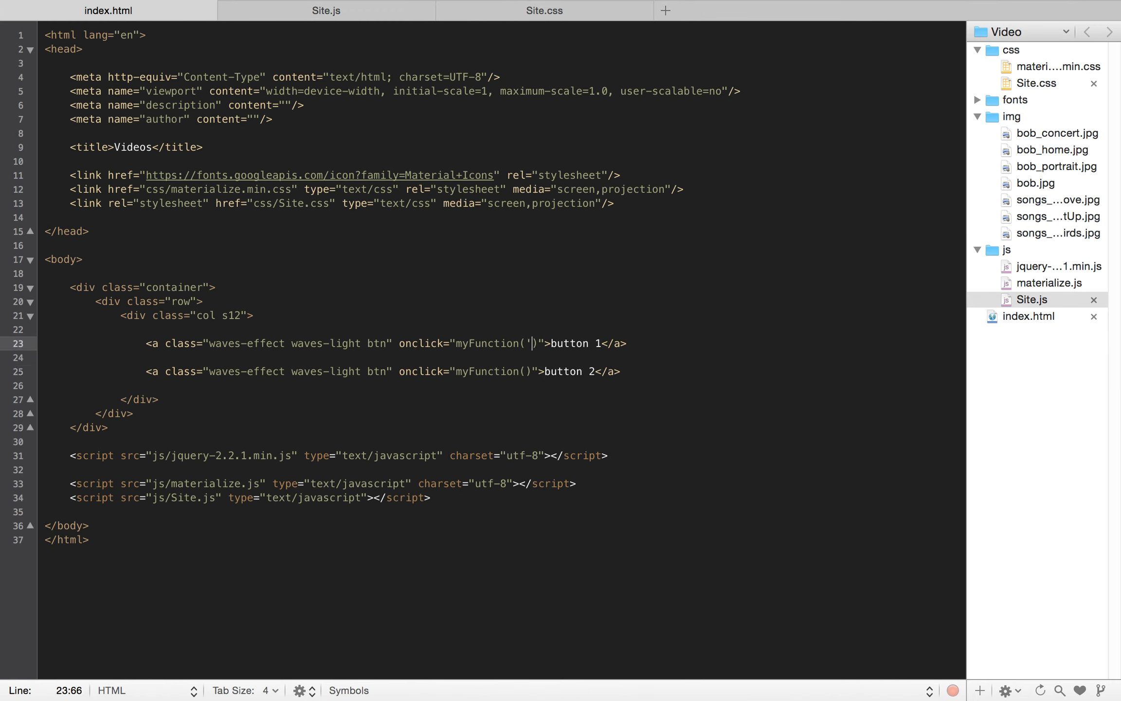
pyautogui.write("'")
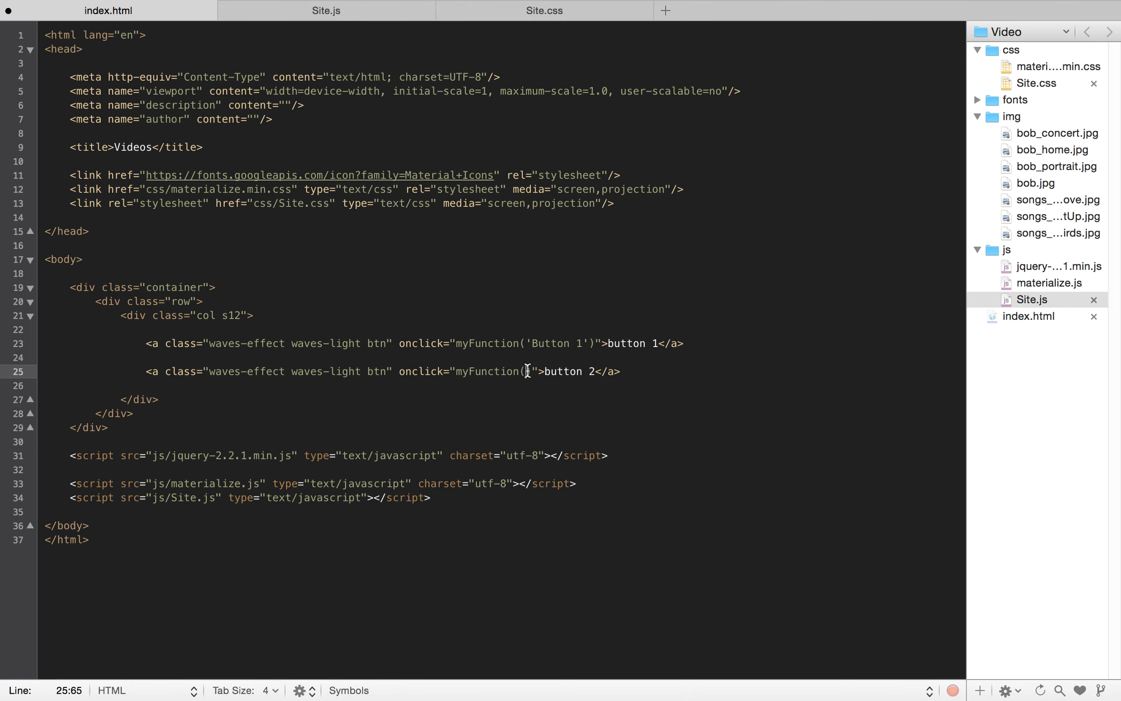
pyautogui.write("'Button 2'")
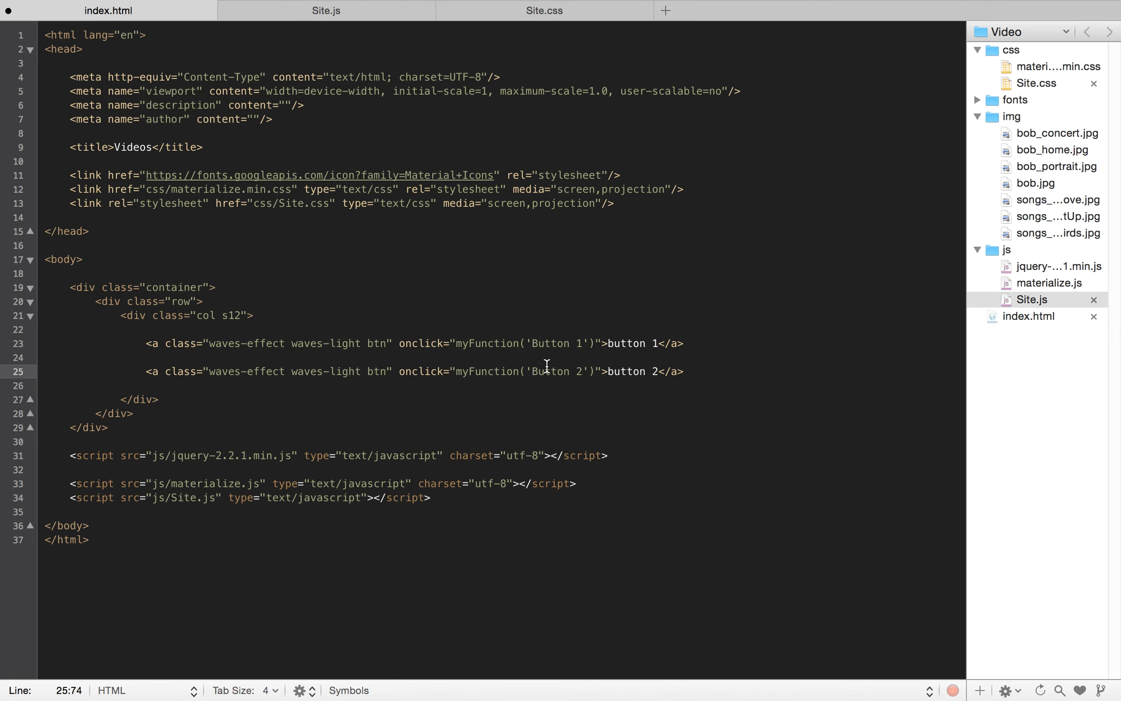
pyautogui.click(325, 10)
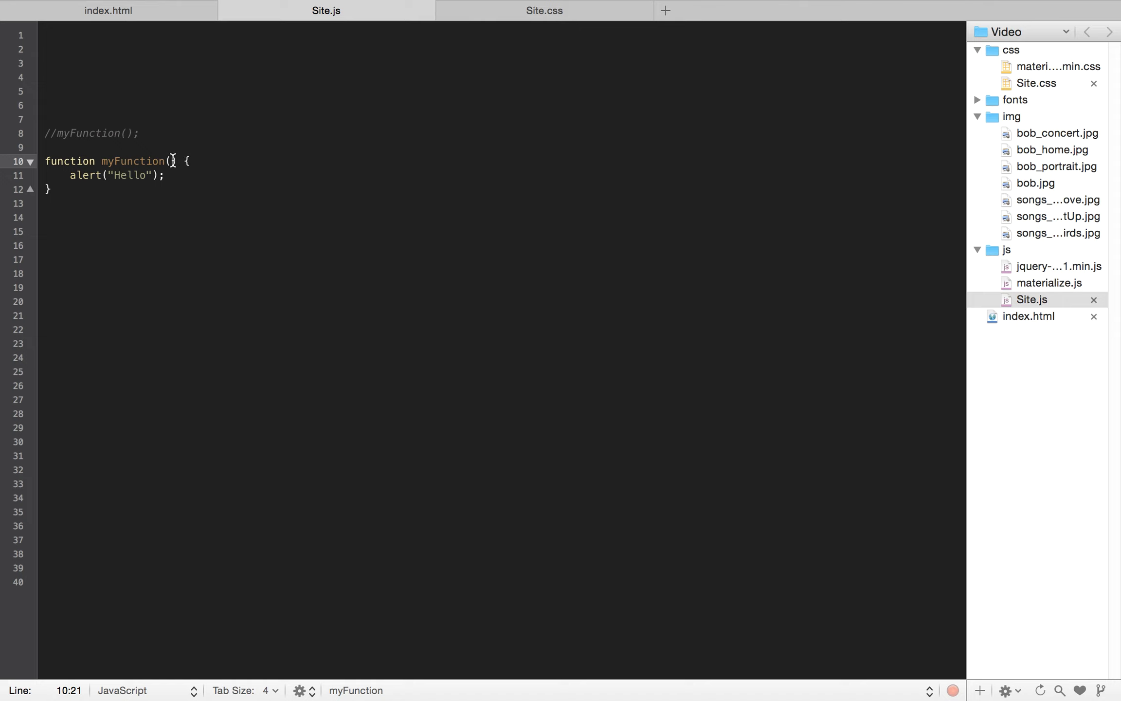
# Step: Give myFunction a txt parameter and alert txt instead of "Hello"
pyautogui.write('tx')
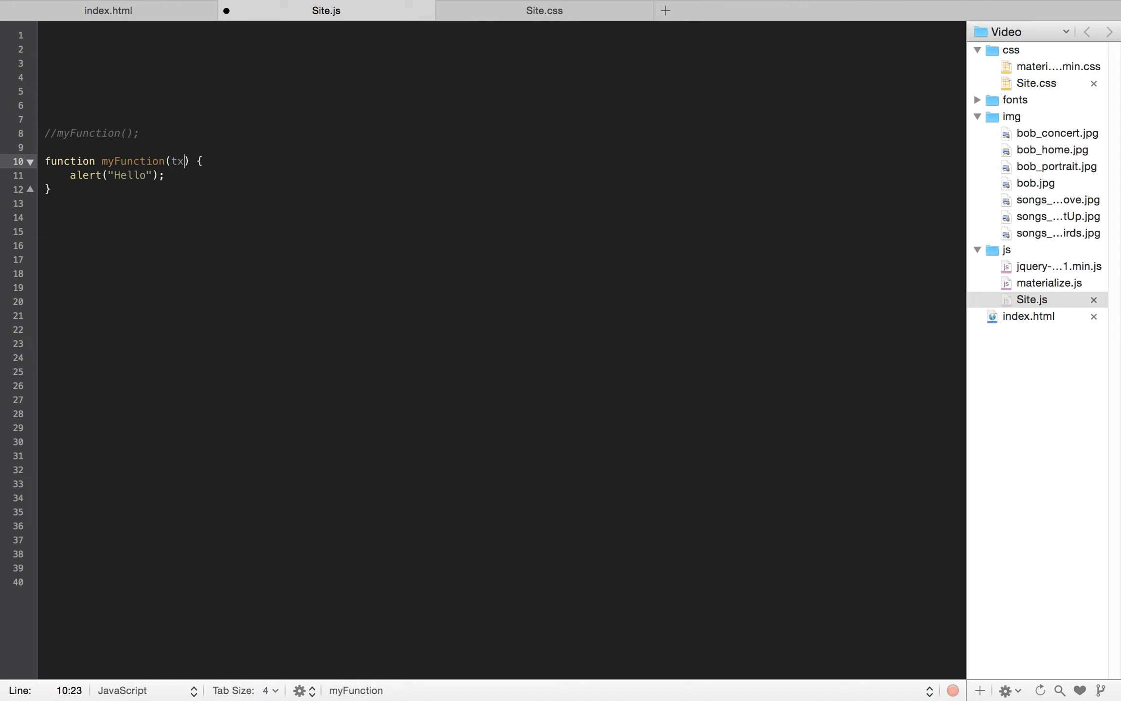
pyautogui.write('t')
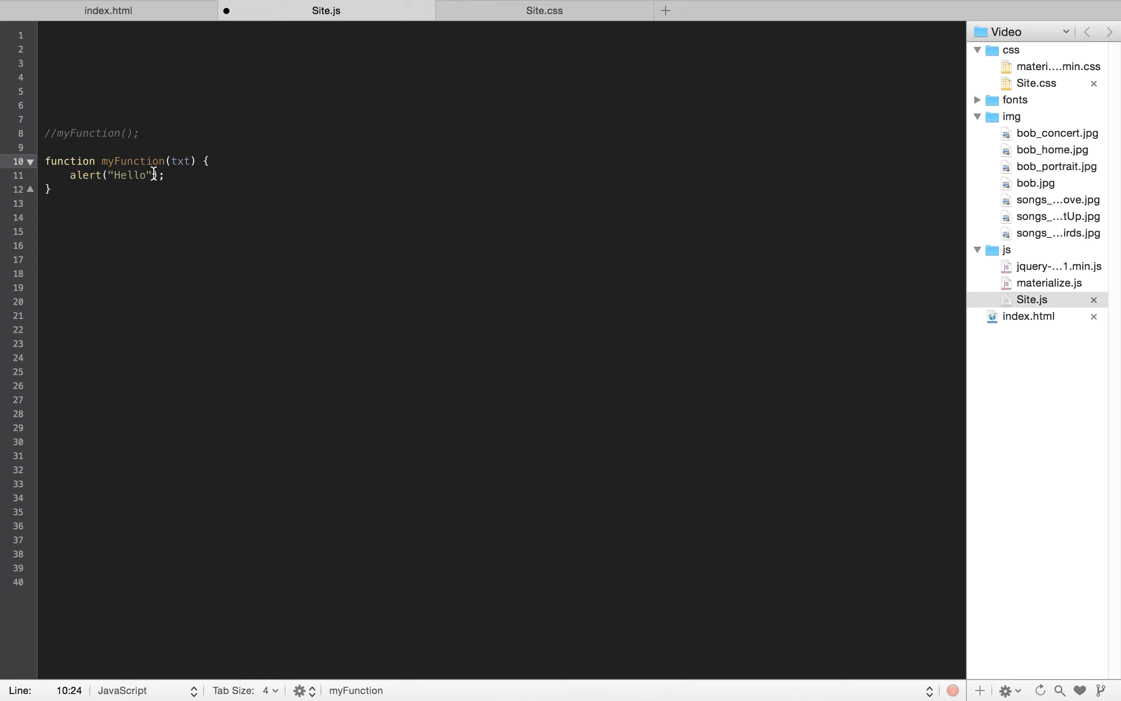
pyautogui.doubleClick(129, 175)
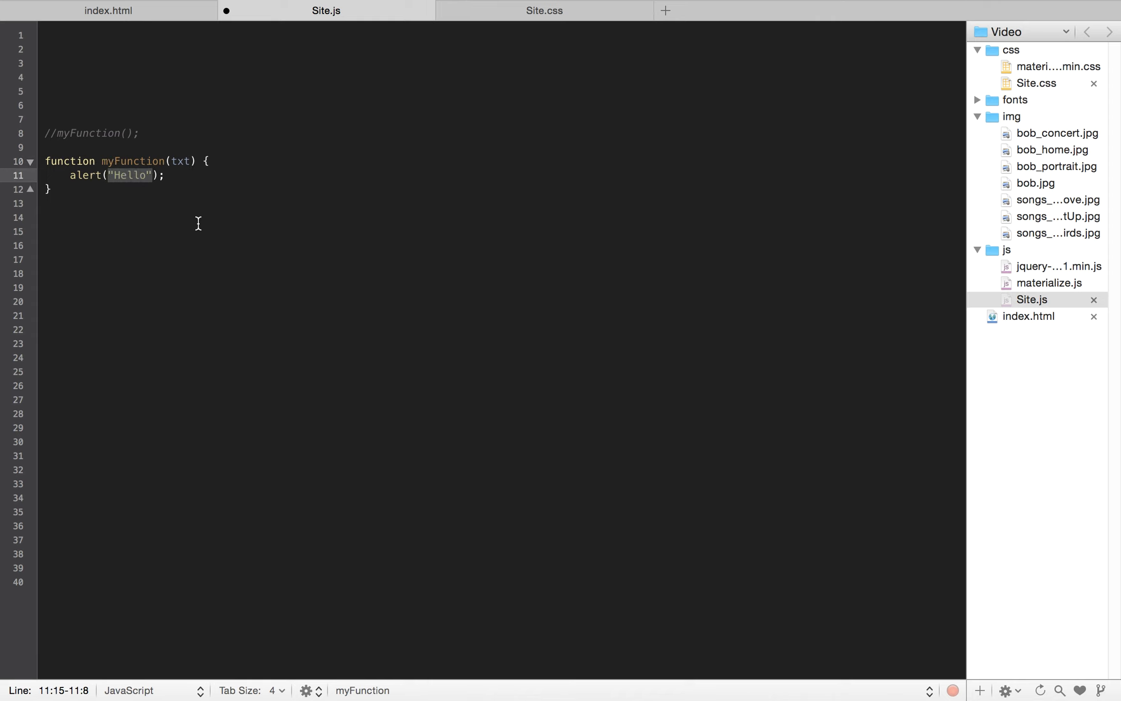
pyautogui.write('txt')
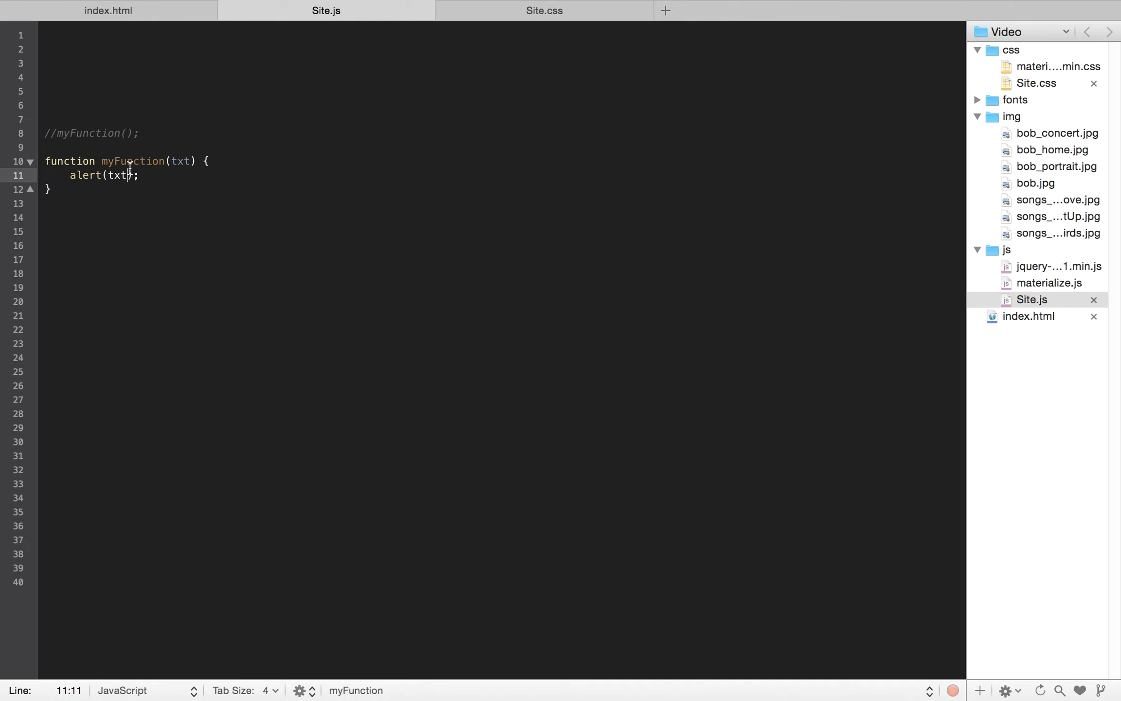
pyautogui.doubleClick(180, 160)
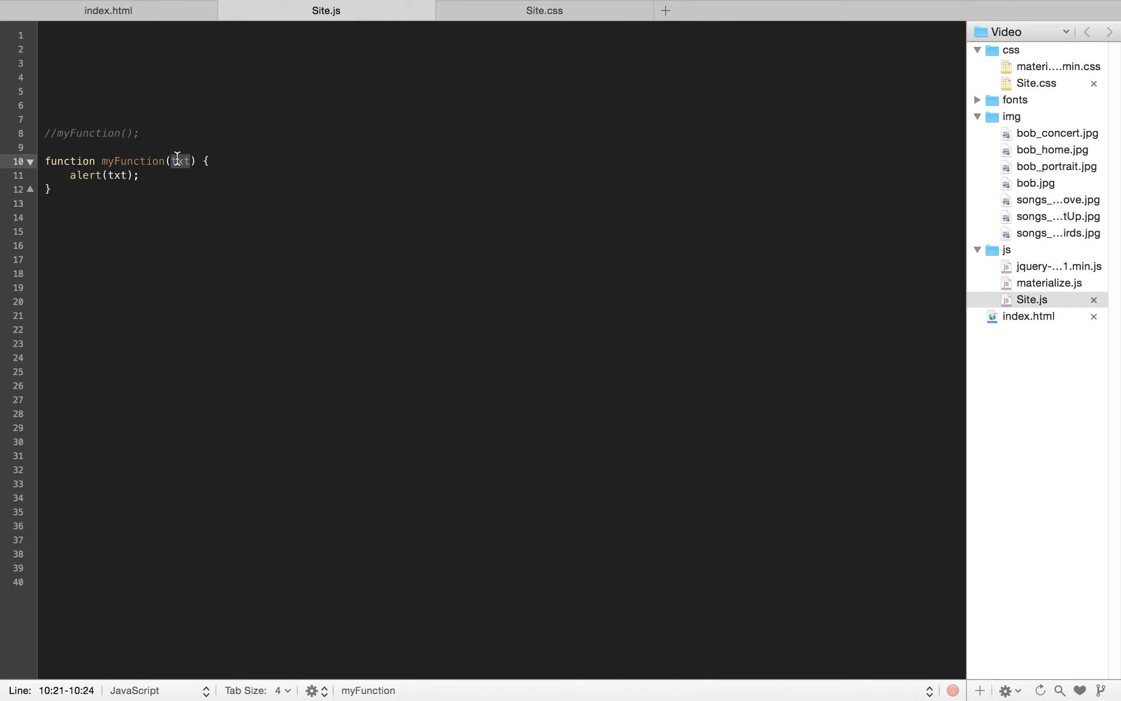
pyautogui.click(108, 10)
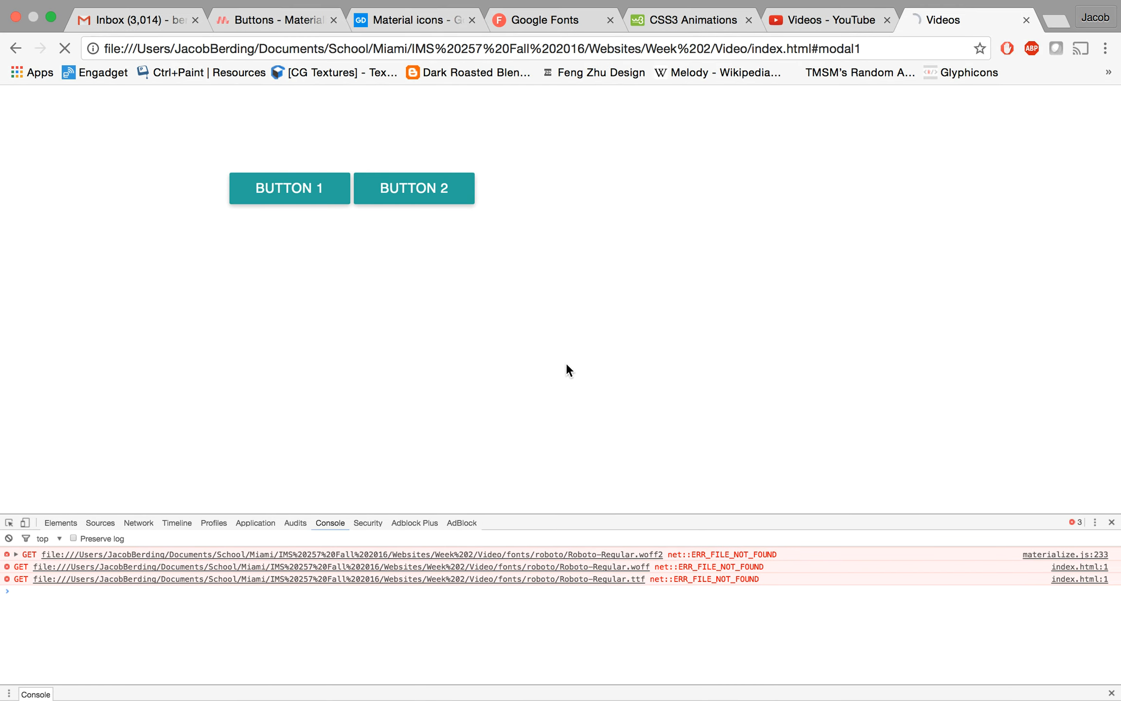
# Step: Trigger BUTTON 1's "Button 1" alert, dismiss it, and try BUTTON 2
pyautogui.click(289, 186)
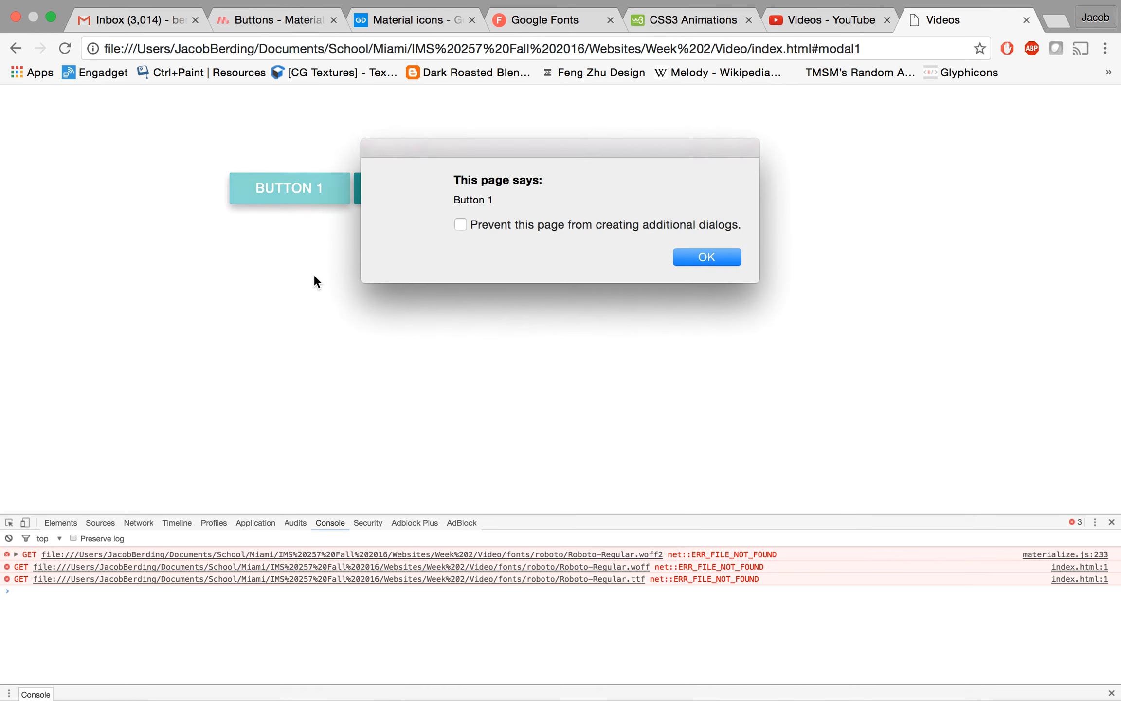
pyautogui.click(705, 257)
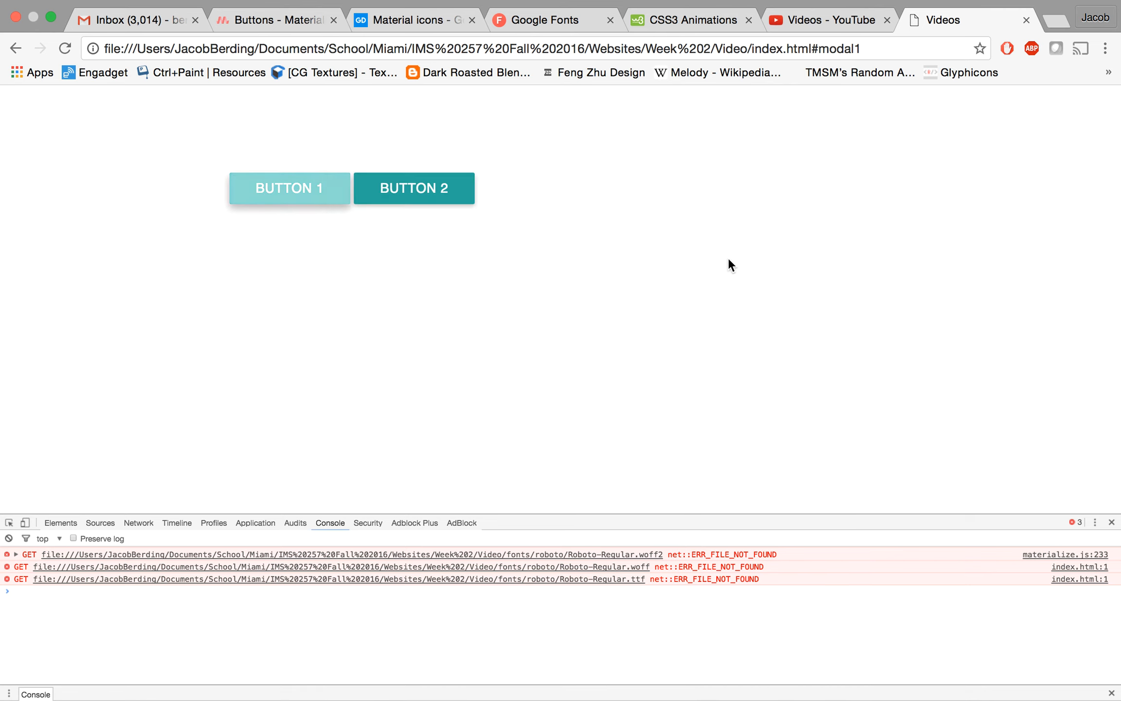
pyautogui.click(414, 188)
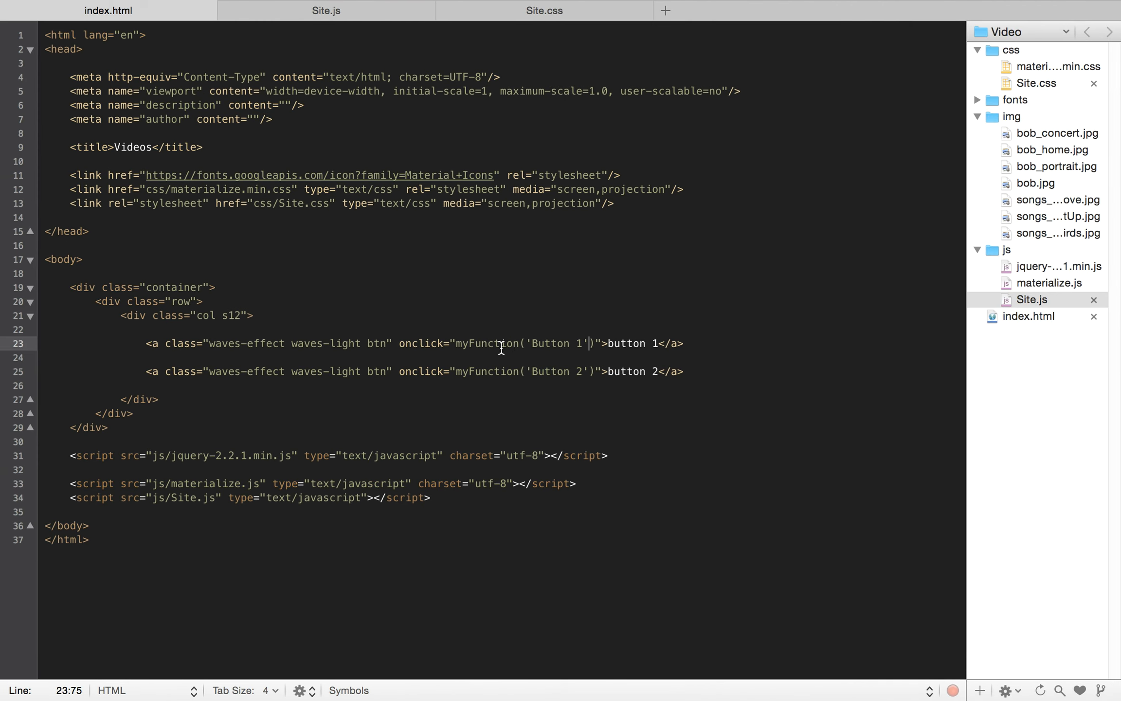
# Step: Highlight the buttons' myFunction calls and 'Button 1' argument, then the alert(txt) line in Site.js
pyautogui.doubleClick(487, 371)
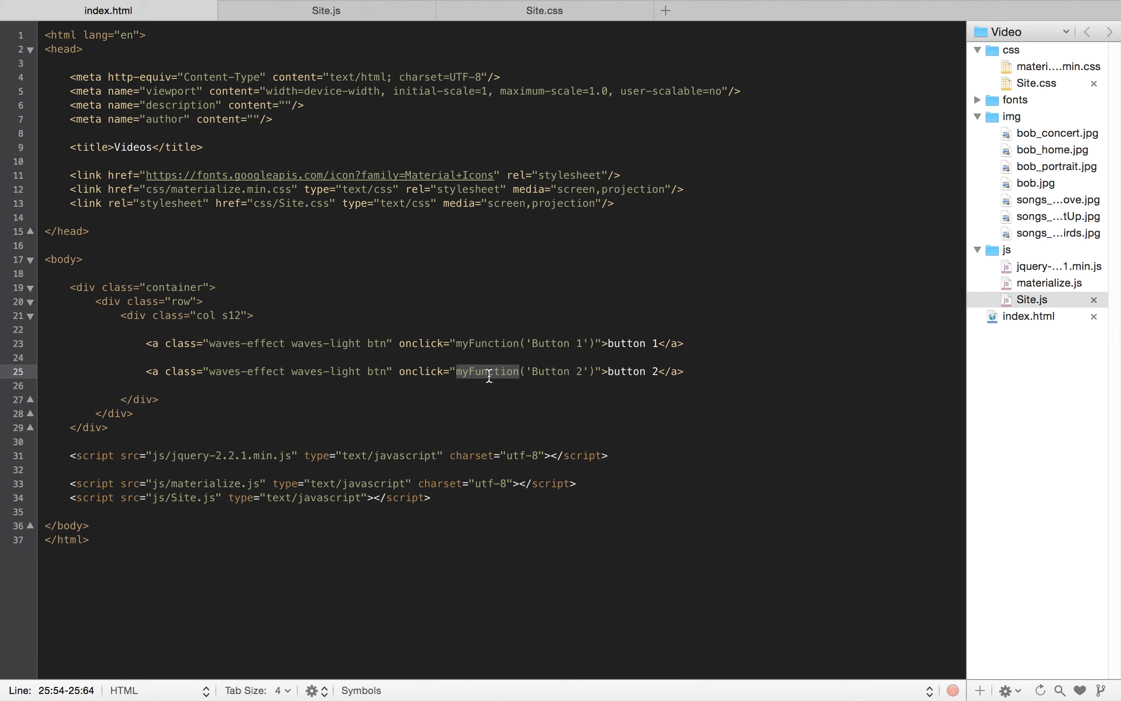
pyautogui.click(531, 343)
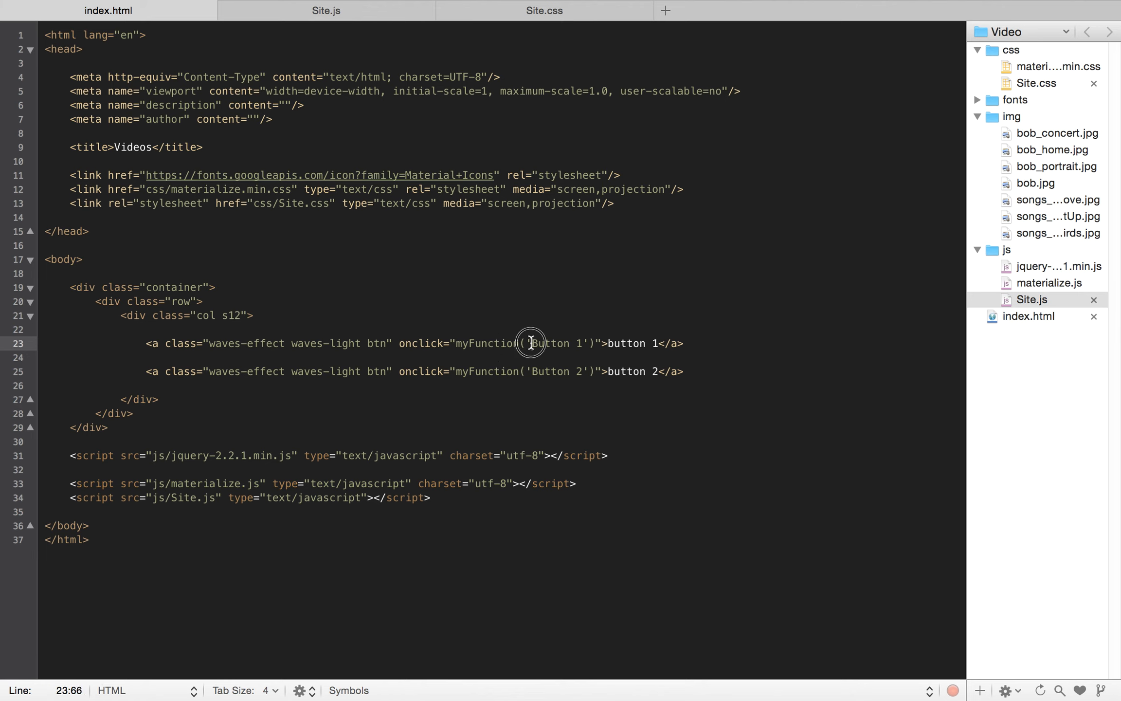
pyautogui.doubleClick(556, 344)
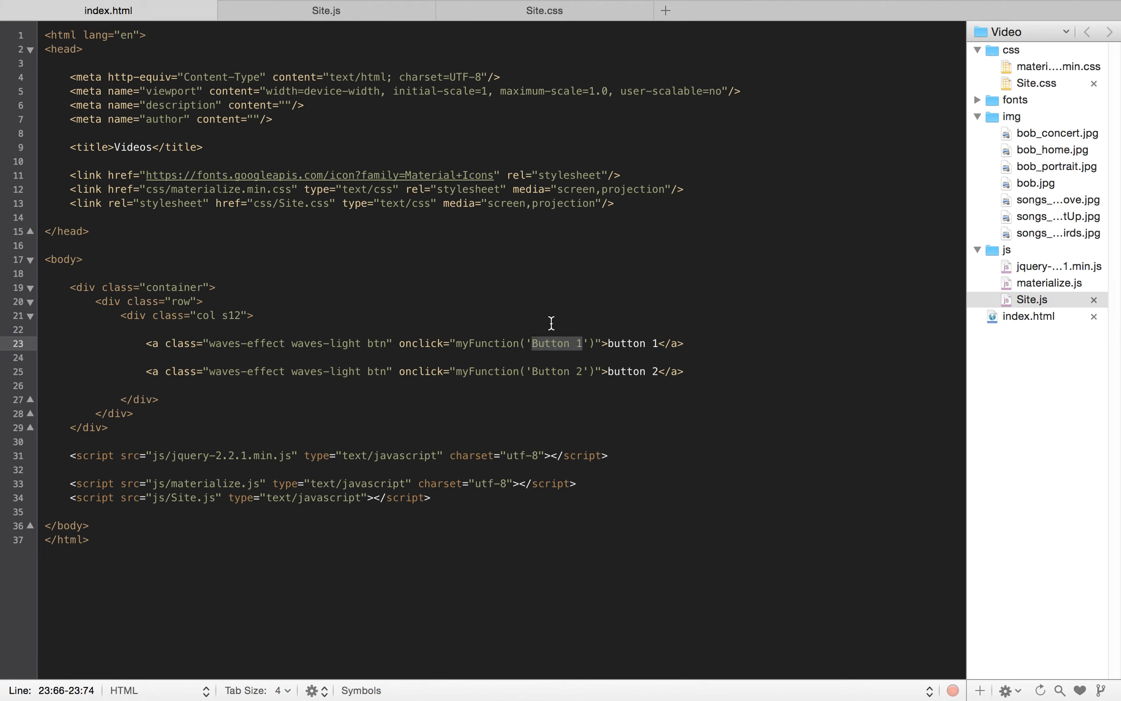
pyautogui.click(325, 10)
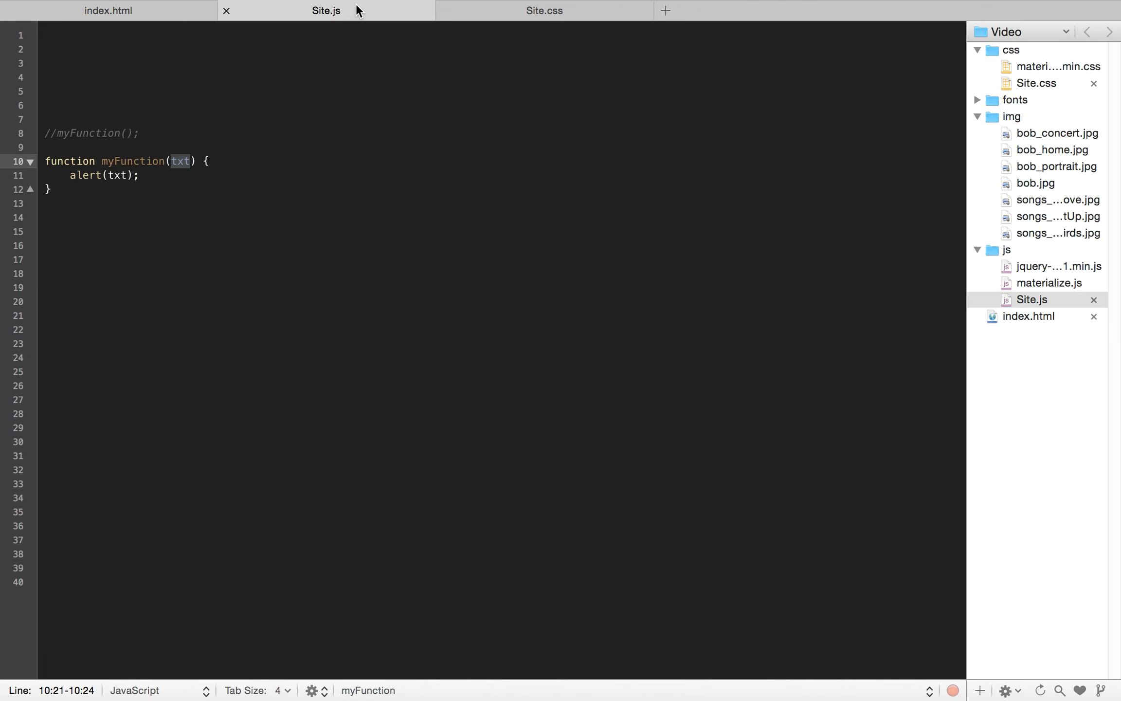
pyautogui.click(77, 175)
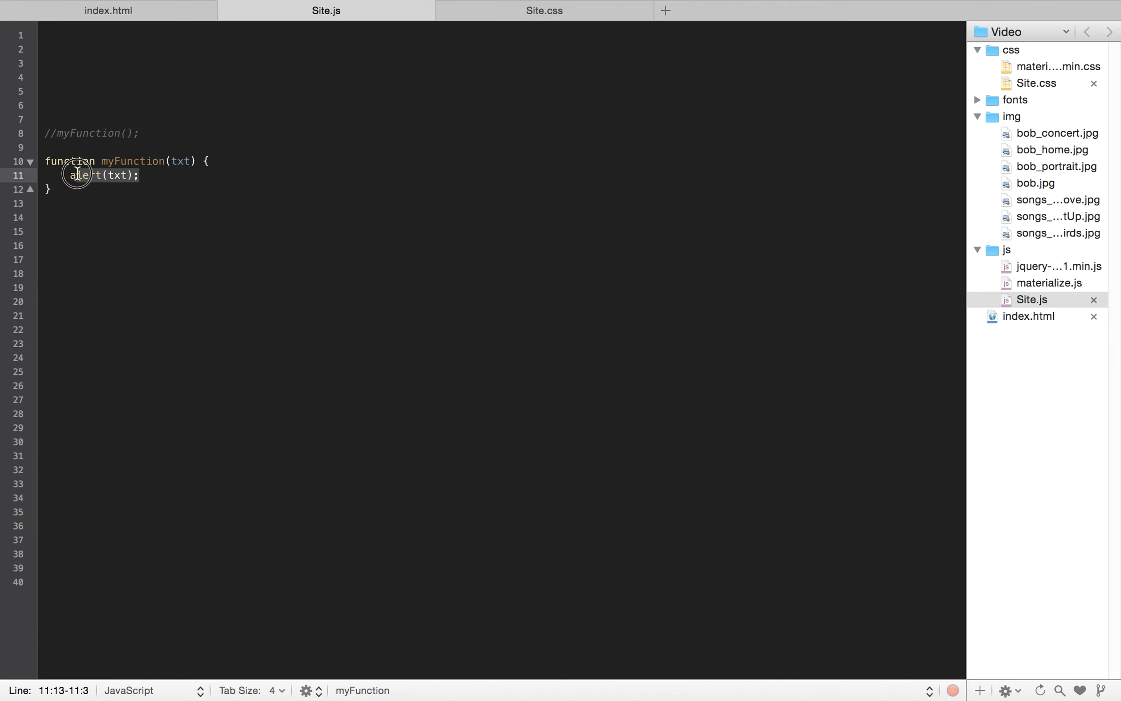